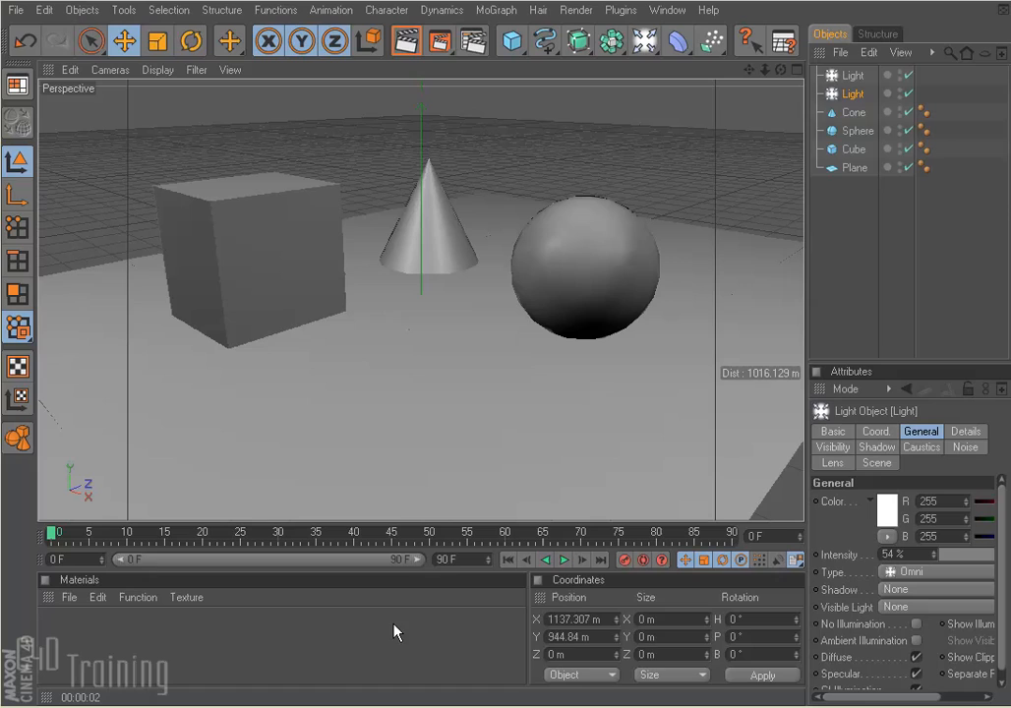
{"action": "mouse_move", "coordinate": [930, 578]}
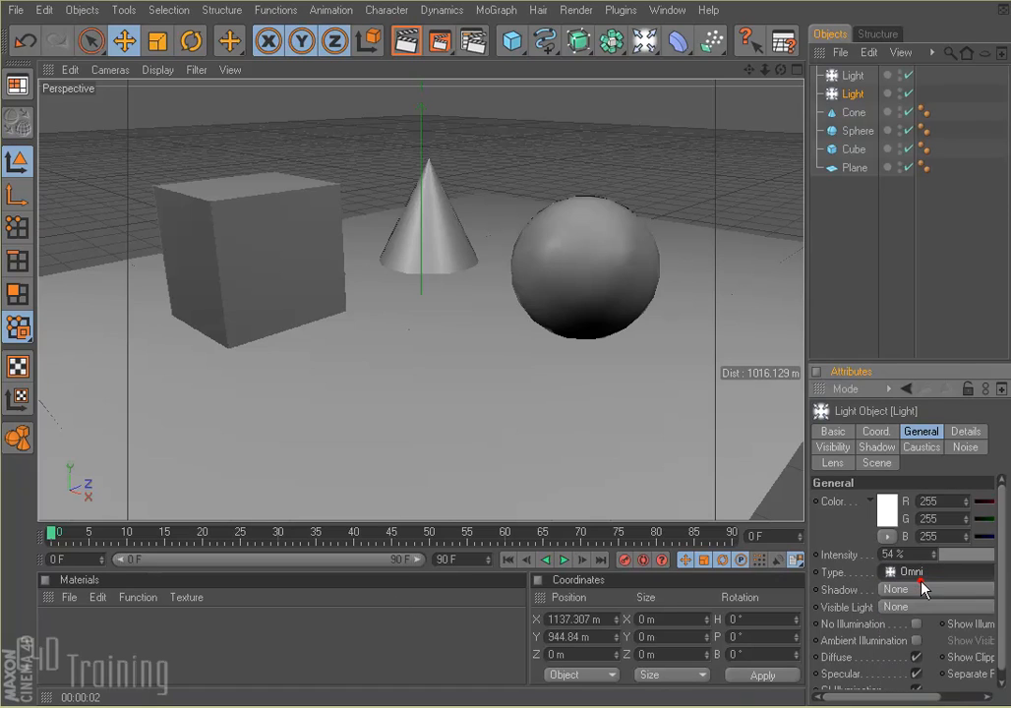
Add the Global Illumination render effect in Render Settings, keeping its default still-image mode
{"action": "left_click", "coordinate": [890, 554]}
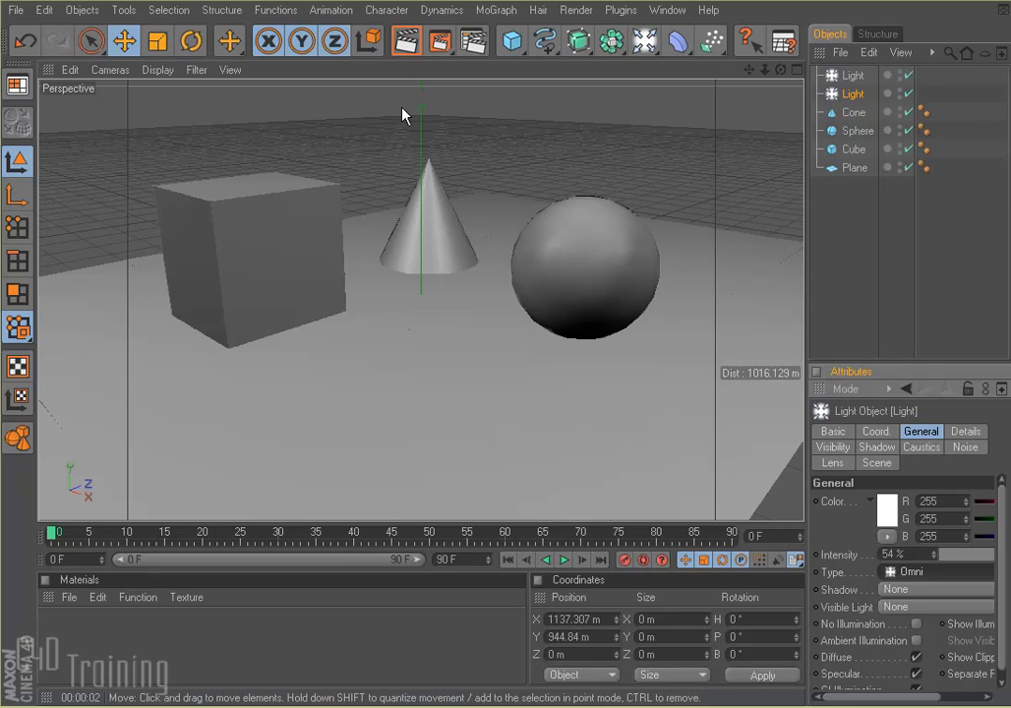
{"action": "left_click", "coordinate": [405, 41]}
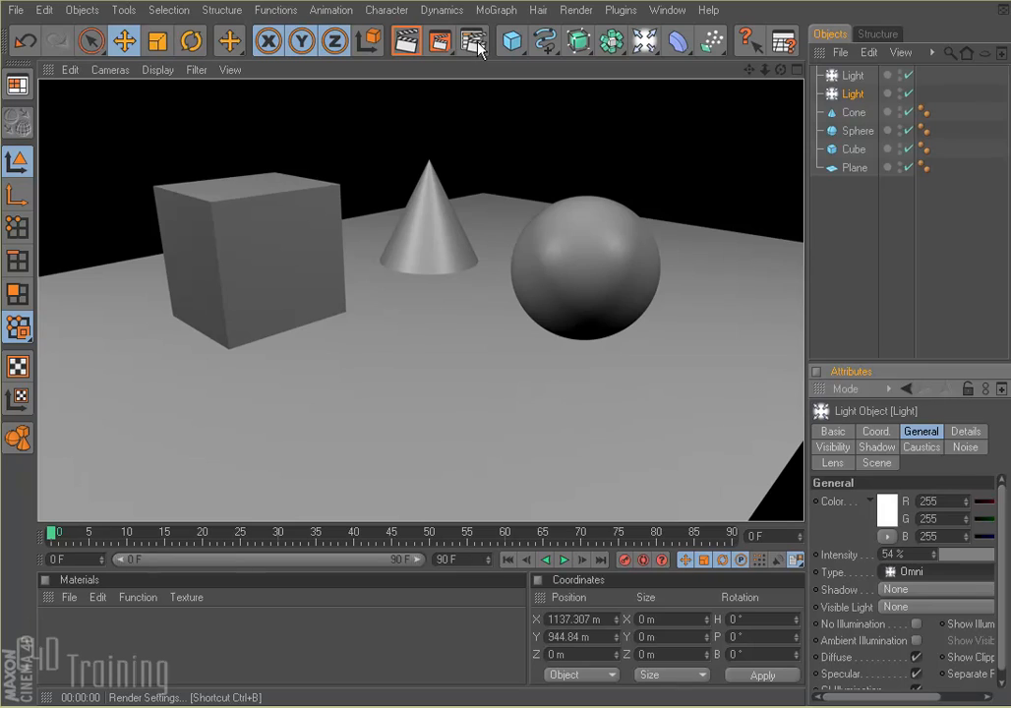
{"action": "left_click", "coordinate": [473, 40]}
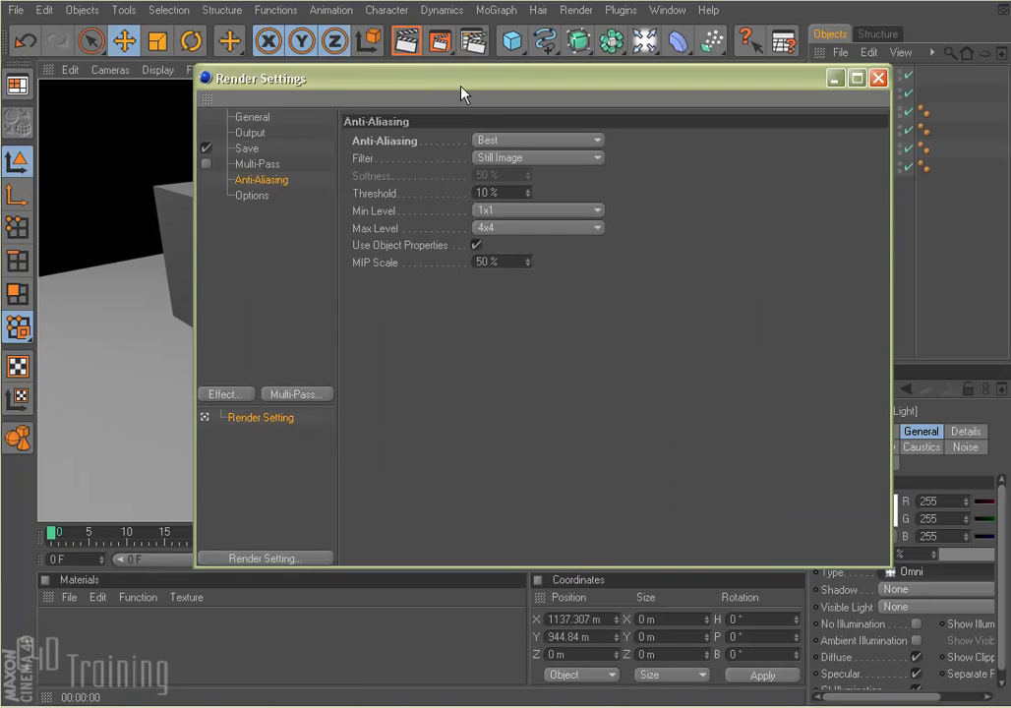
{"action": "mouse_move", "coordinate": [244, 180]}
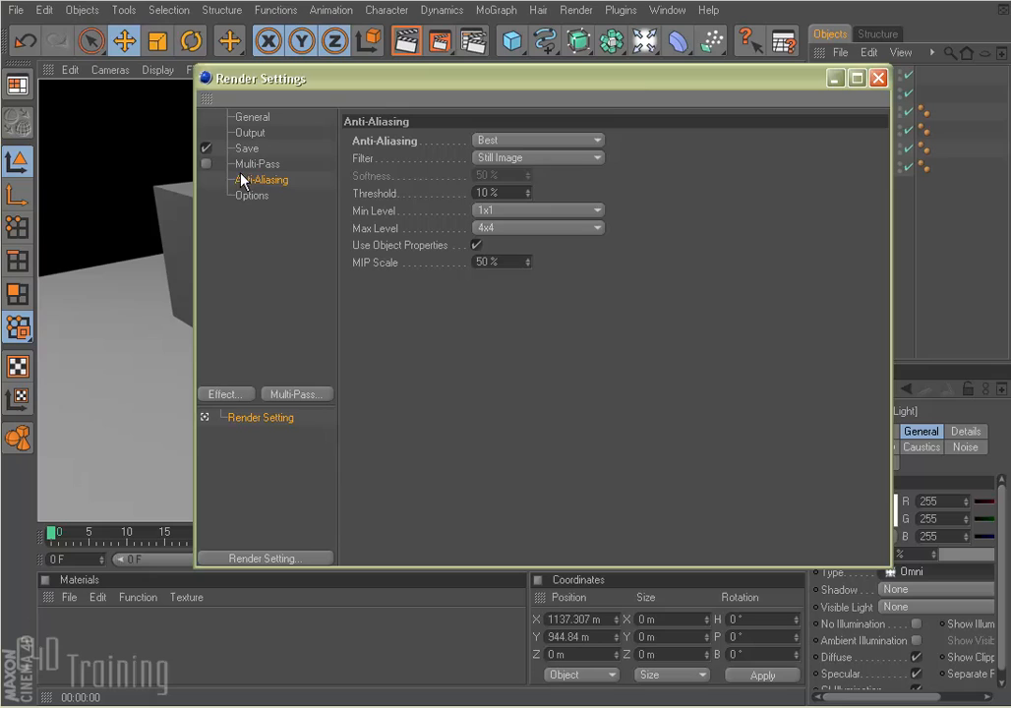
{"action": "left_click", "coordinate": [226, 394]}
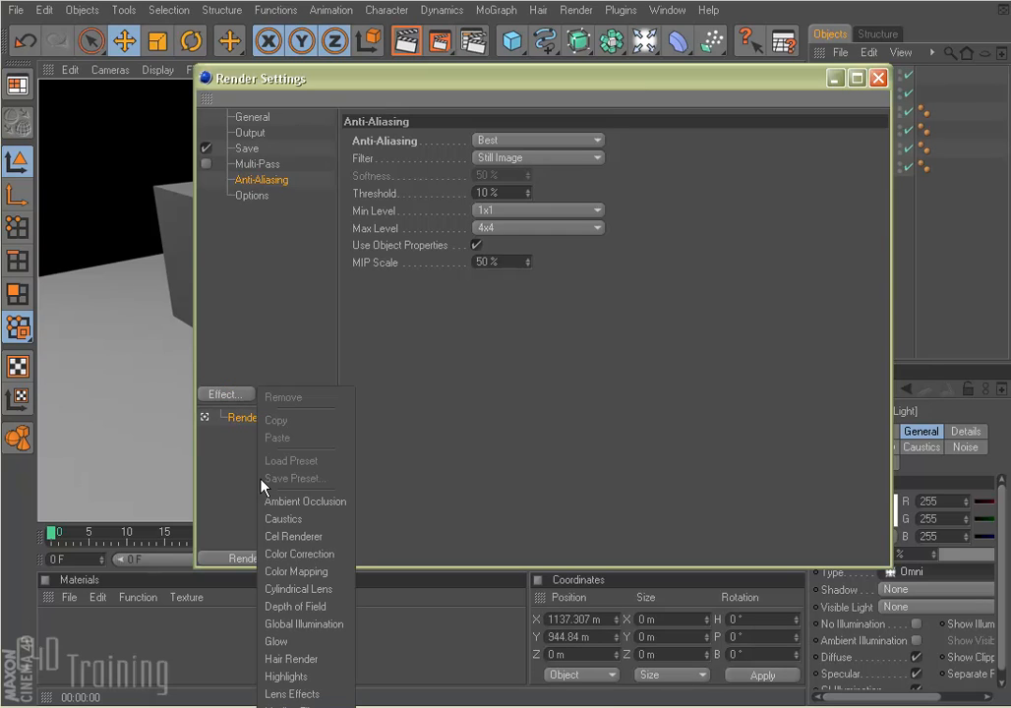
{"action": "left_click", "coordinate": [303, 623]}
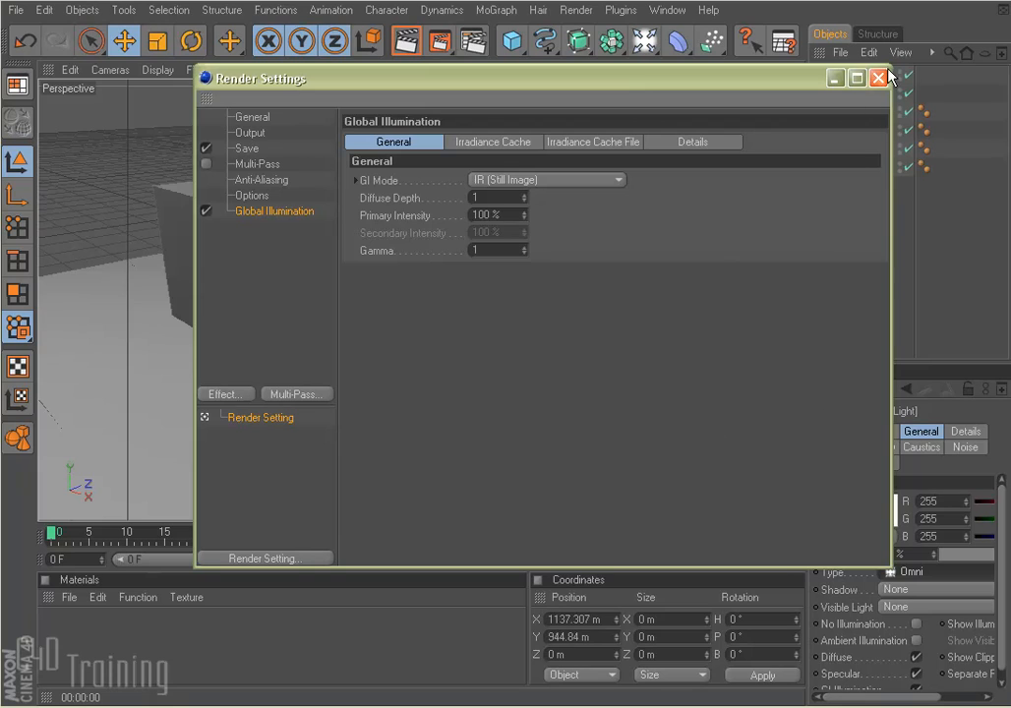
{"action": "left_click", "coordinate": [878, 78]}
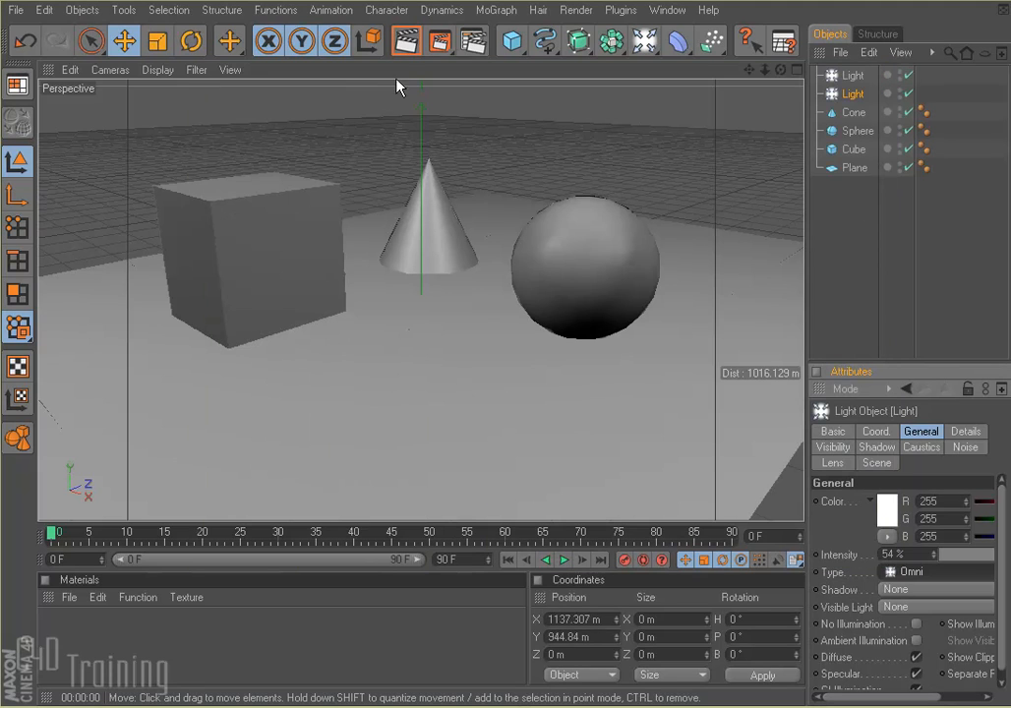
Render a global-illumination preview of the view, then switch off both omni lights
{"action": "left_click", "coordinate": [406, 41]}
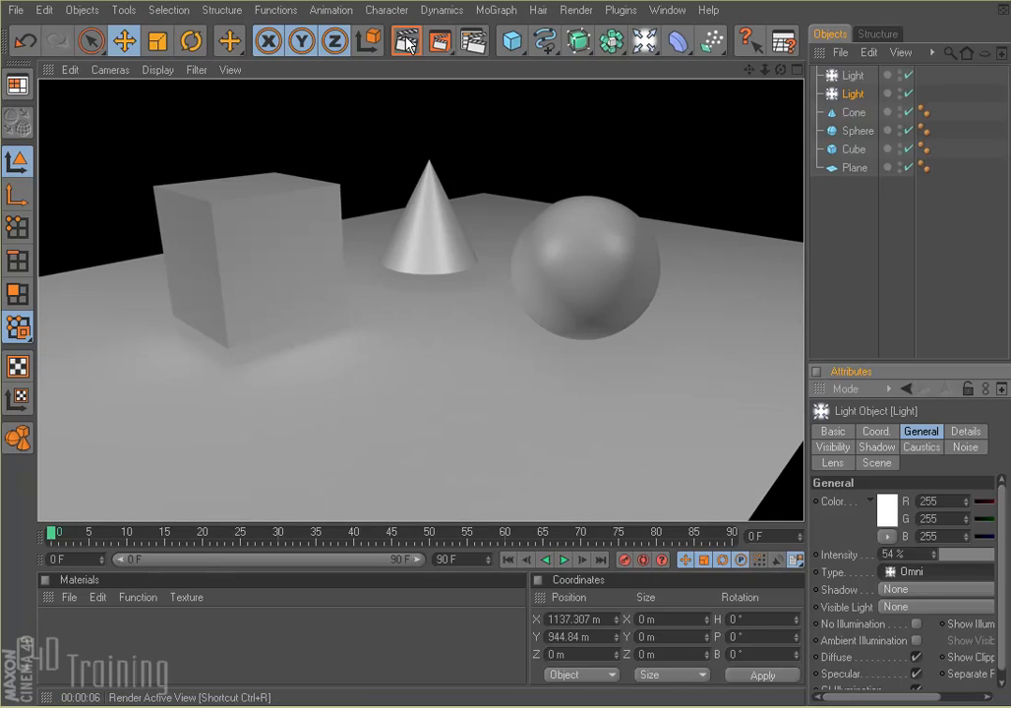
{"action": "mouse_move", "coordinate": [408, 47]}
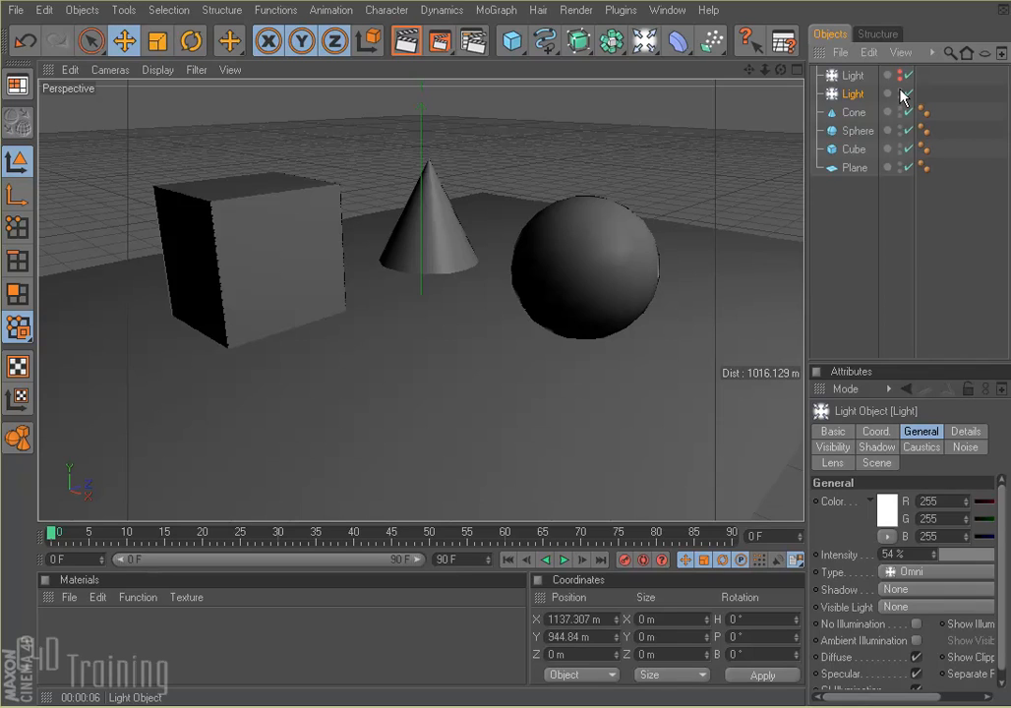
{"action": "left_click", "coordinate": [897, 93]}
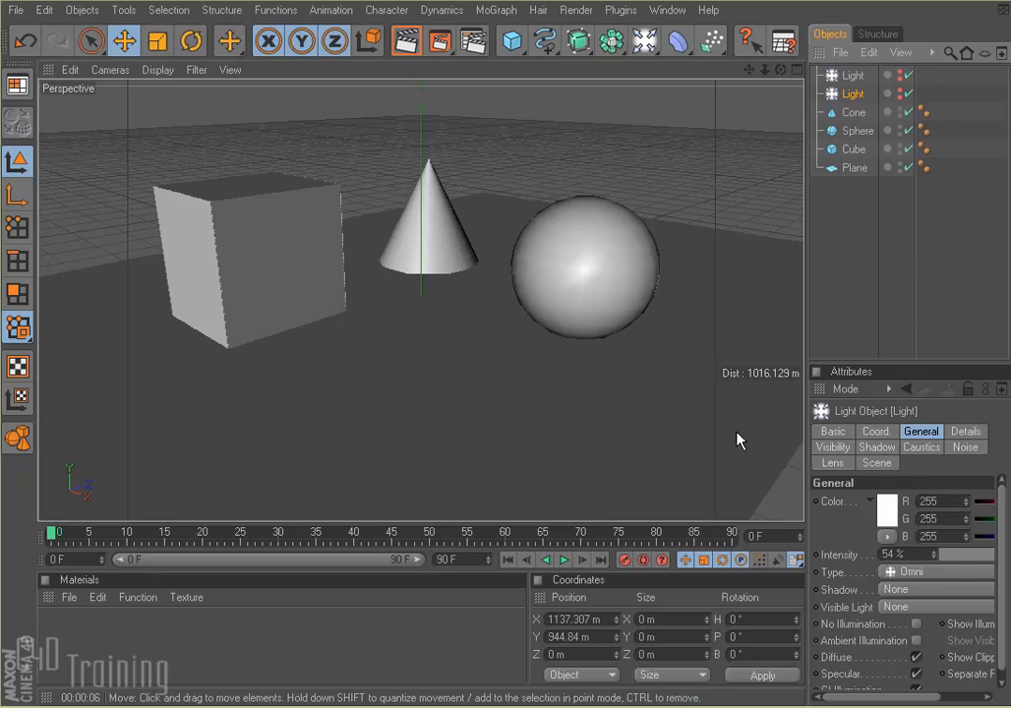
Add a Sky object and a new luminance-only material at 200% brightness
{"action": "left_click", "coordinate": [644, 40]}
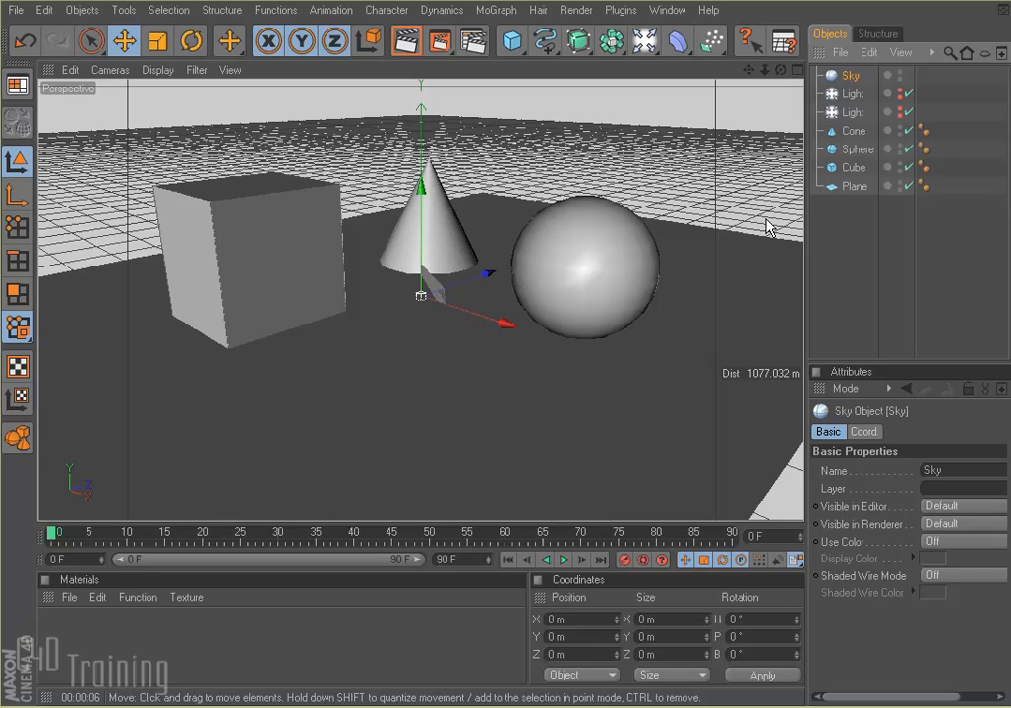
{"action": "mouse_move", "coordinate": [69, 649]}
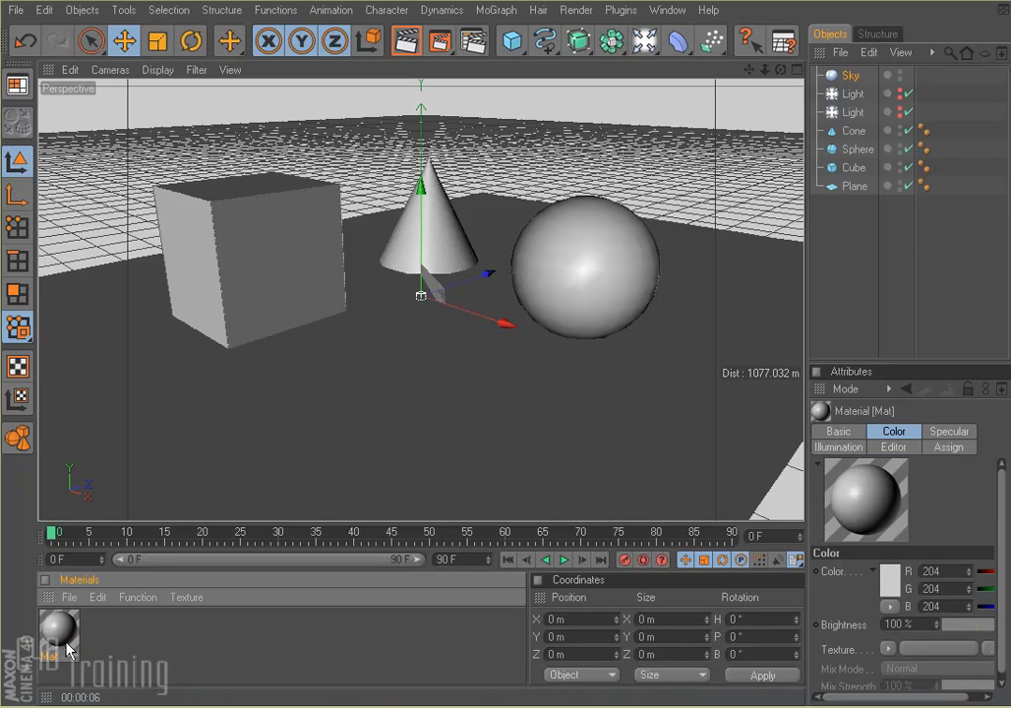
{"action": "double_click", "coordinate": [57, 634]}
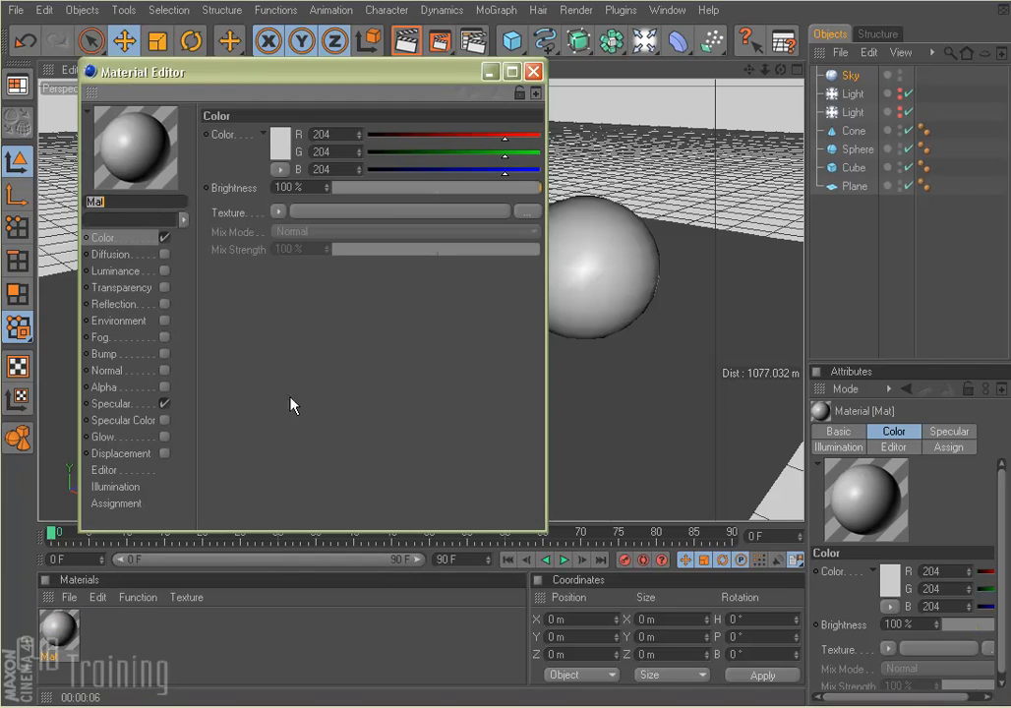
{"action": "mouse_move", "coordinate": [165, 244]}
{"action": "type", "text": "200"}
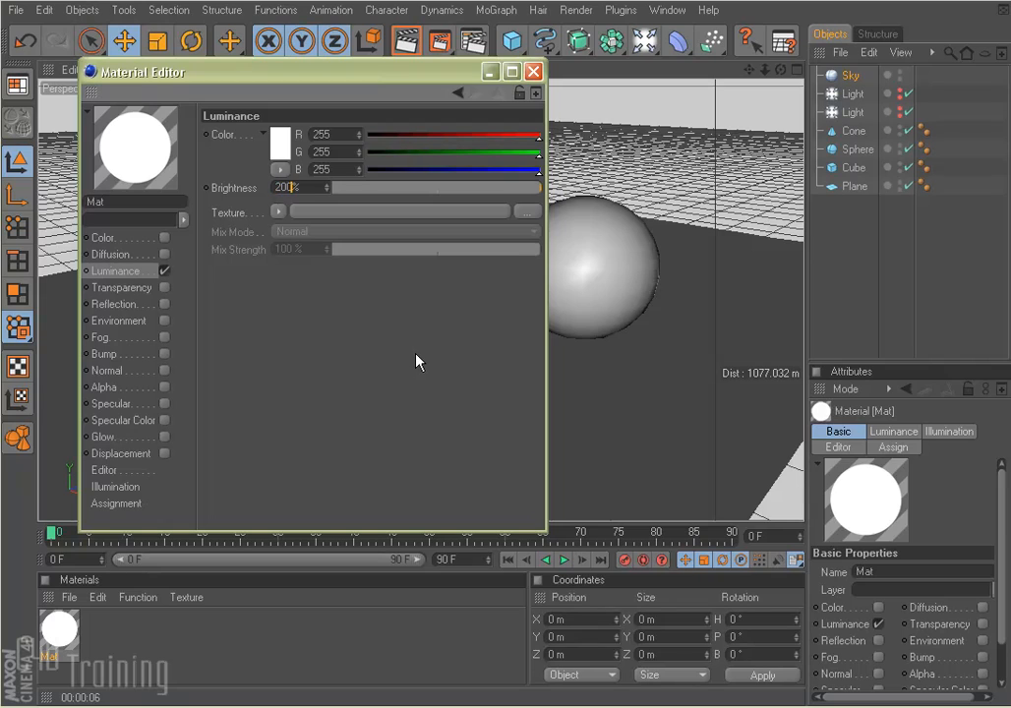
{"action": "left_click", "coordinate": [533, 71]}
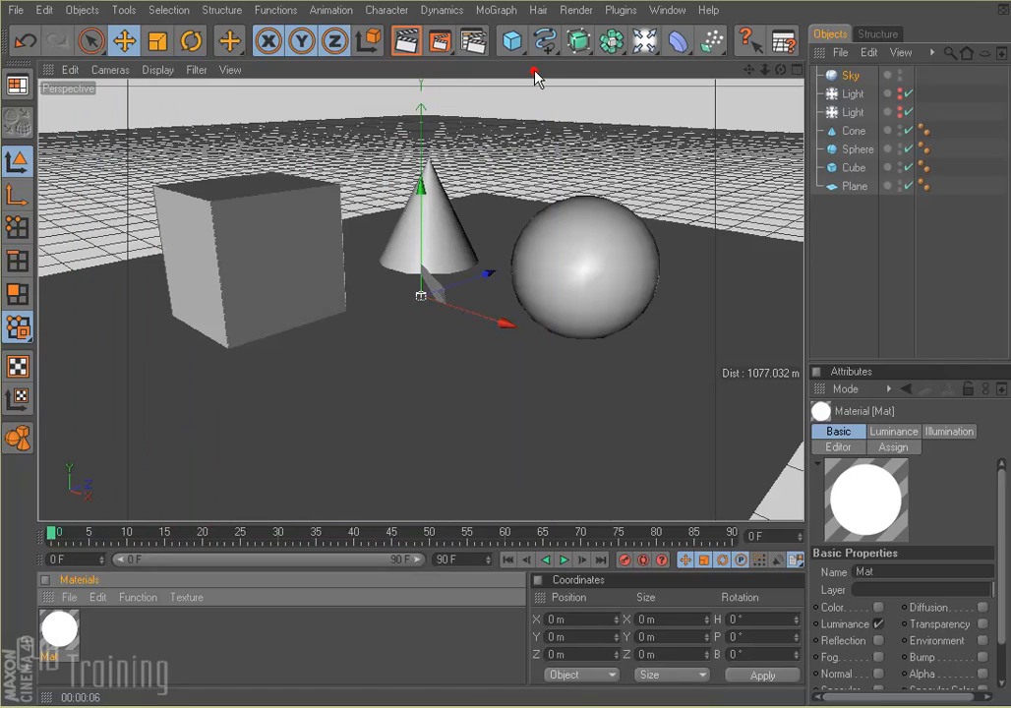
{"action": "mouse_move", "coordinate": [784, 205]}
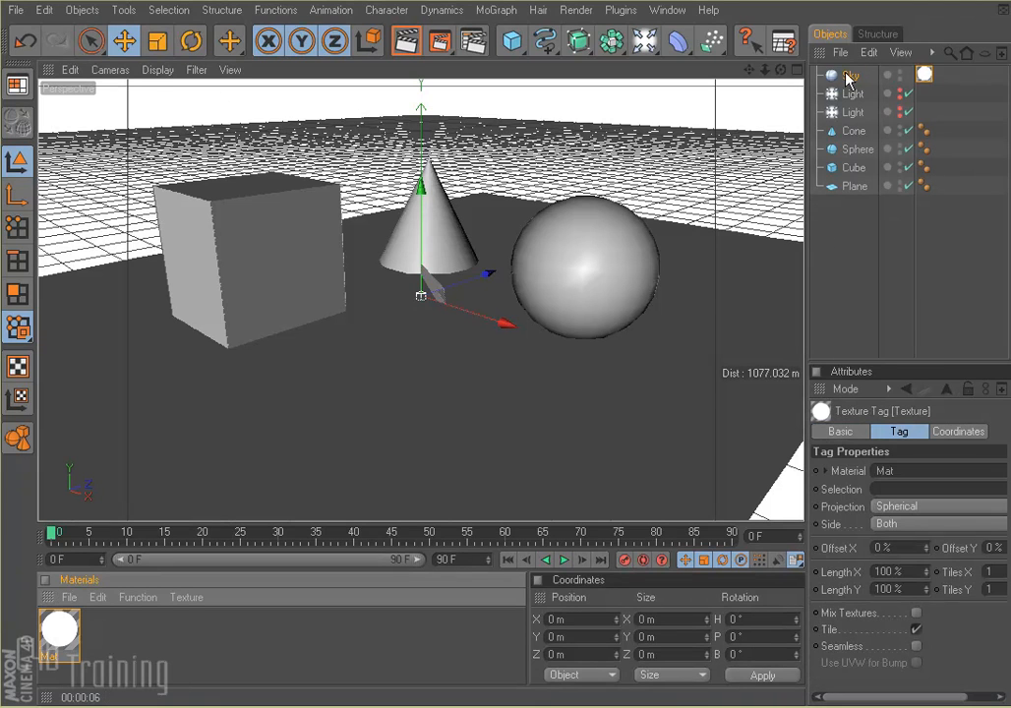
Give the Sky a Compositing tag hiding it from camera, then render the sky-lit scene
{"action": "right_click", "coordinate": [848, 74]}
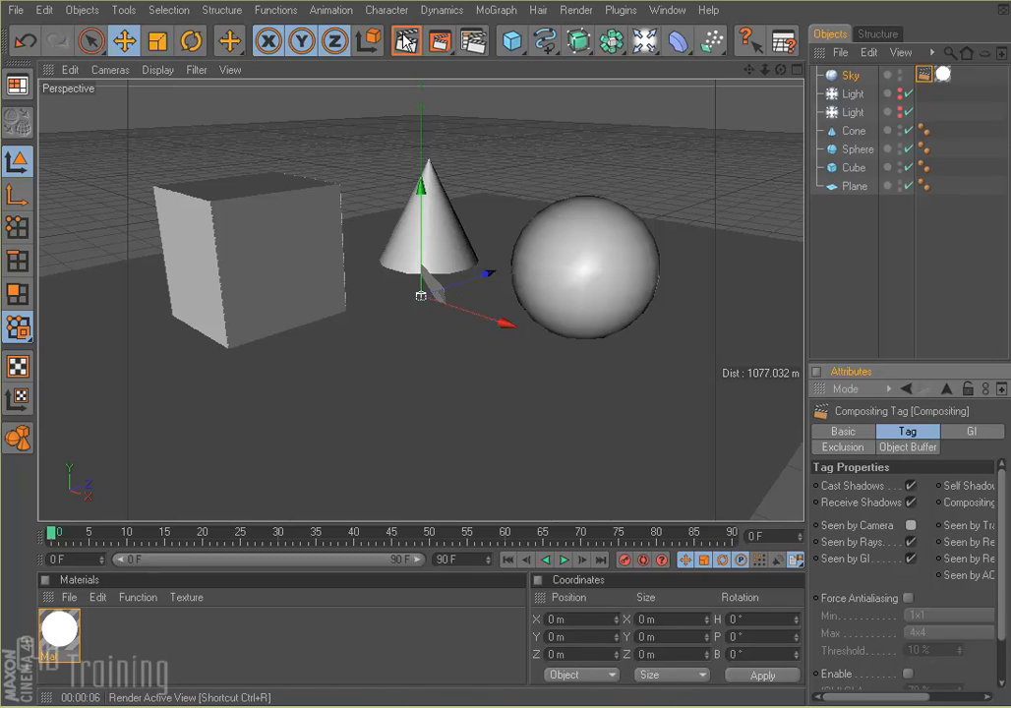
{"action": "left_click", "coordinate": [405, 40]}
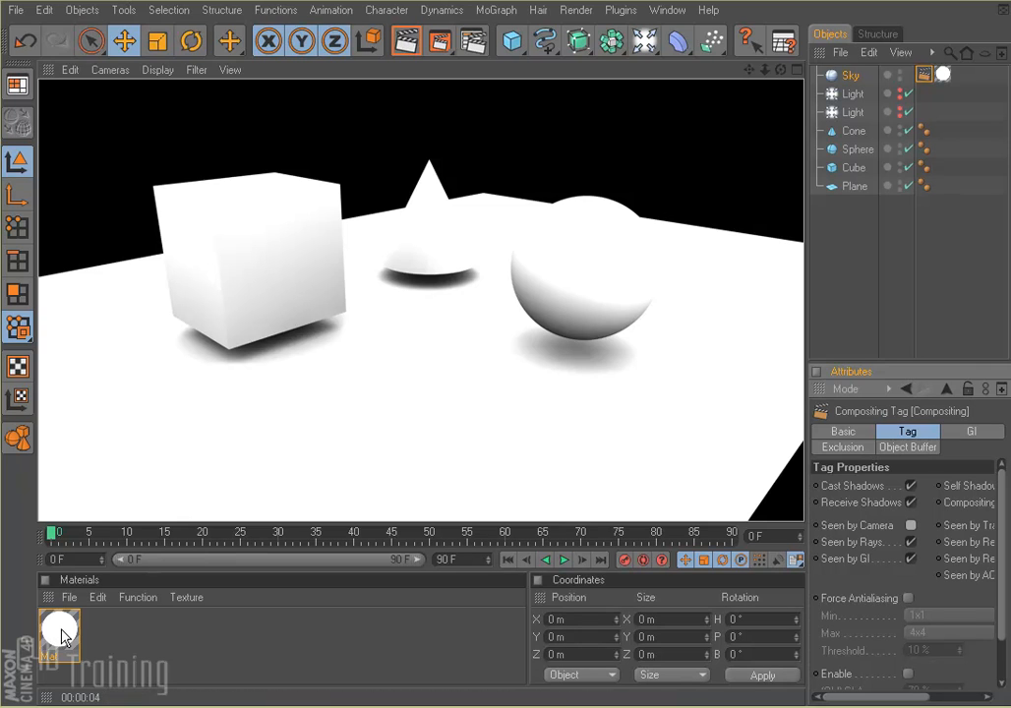
Lower the Mat material's luminance brightness to 100% and re-render the view
{"action": "double_click", "coordinate": [58, 634]}
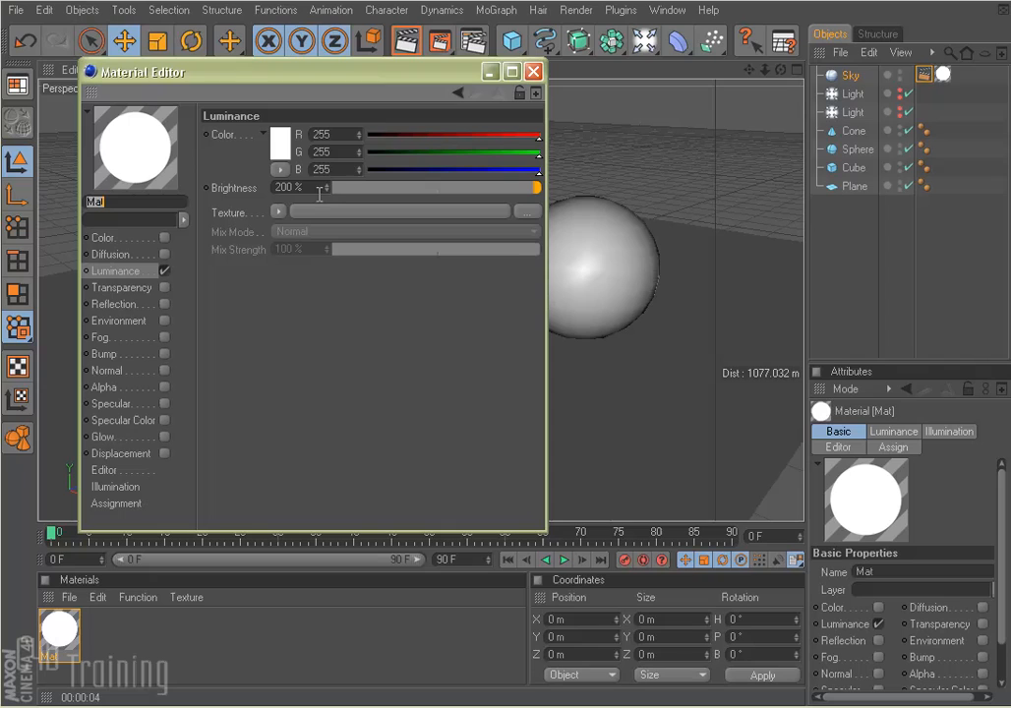
{"action": "left_click_drag", "start_coordinate": [539, 187], "coordinate": [521, 187]}
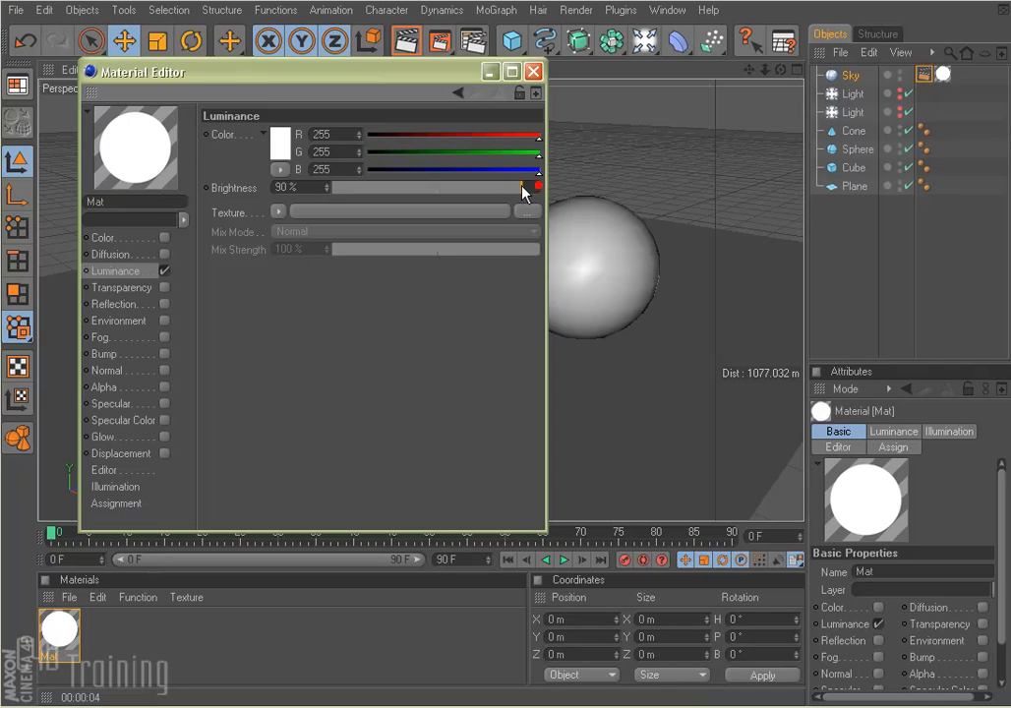
{"action": "left_click_drag", "start_coordinate": [521, 187], "coordinate": [538, 187]}
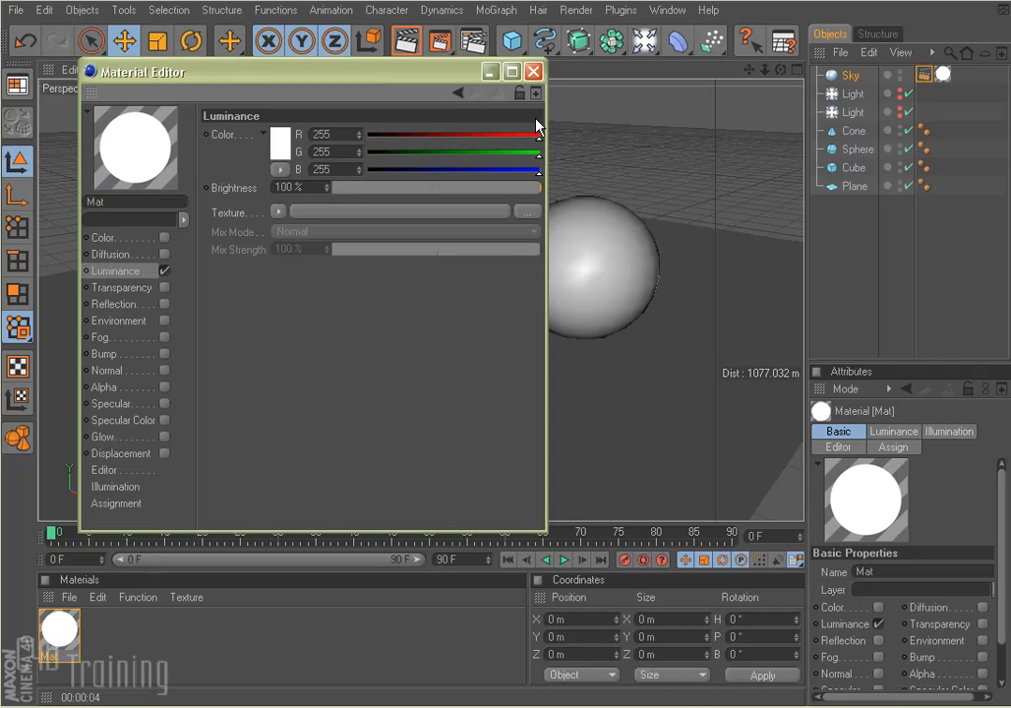
{"action": "left_click", "coordinate": [533, 71]}
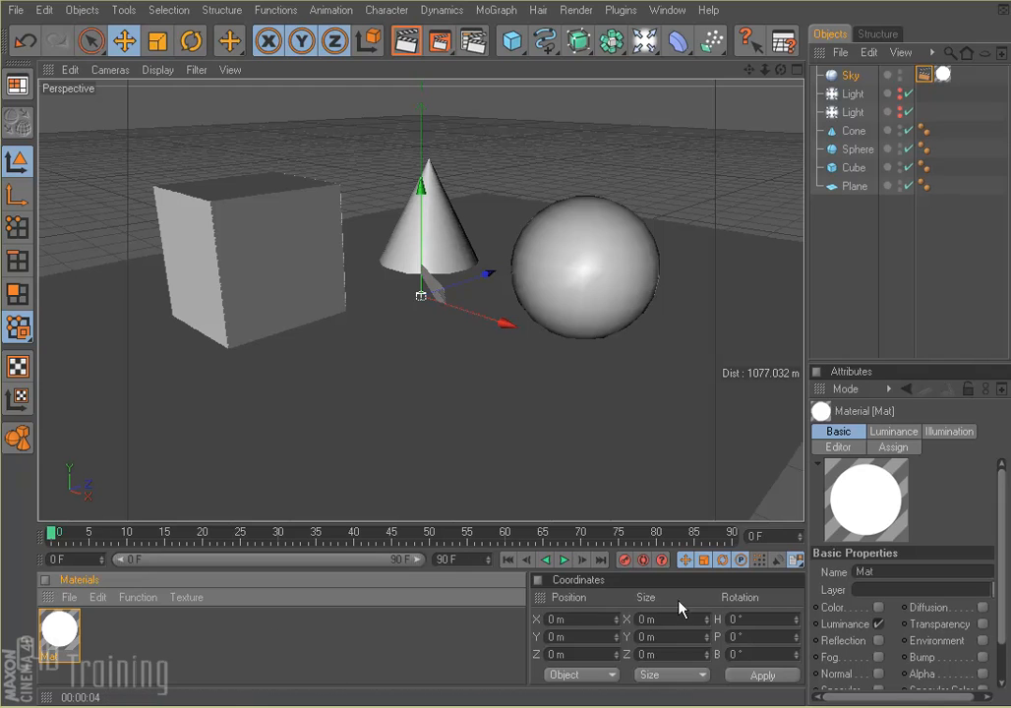
{"action": "left_click", "coordinate": [405, 40]}
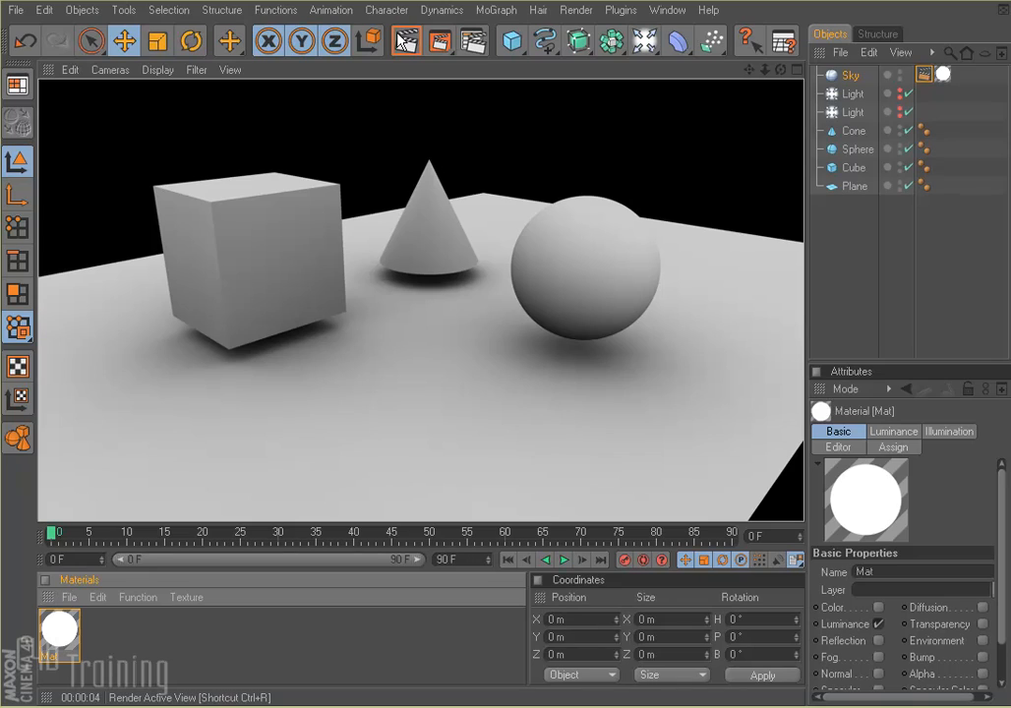
{"action": "mouse_move", "coordinate": [400, 42]}
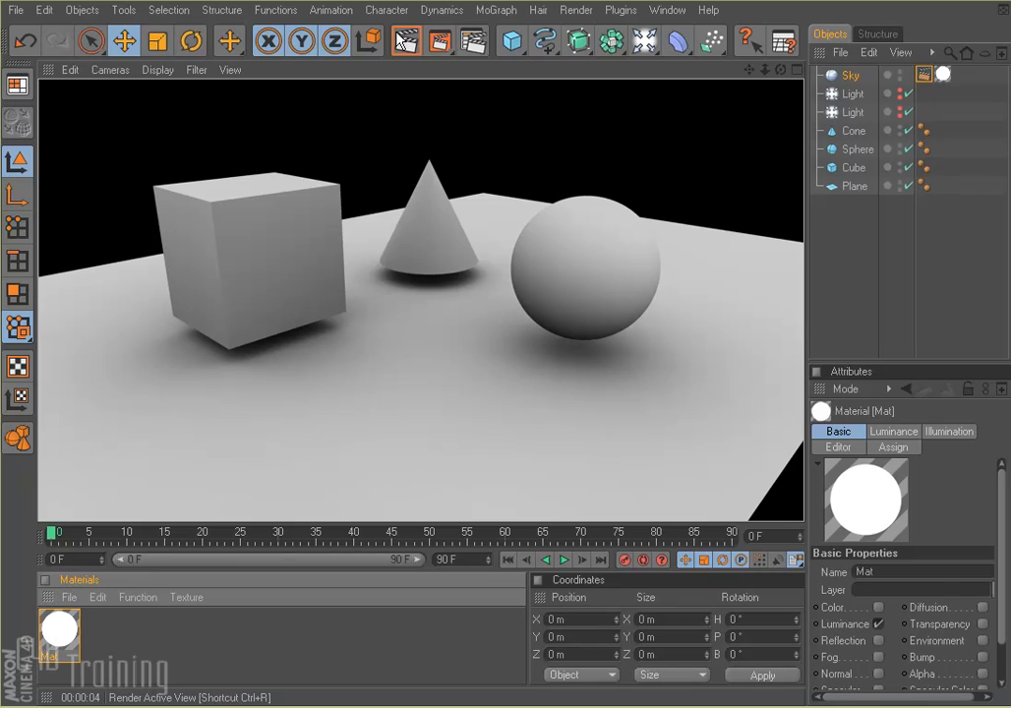
{"action": "mouse_move", "coordinate": [398, 41]}
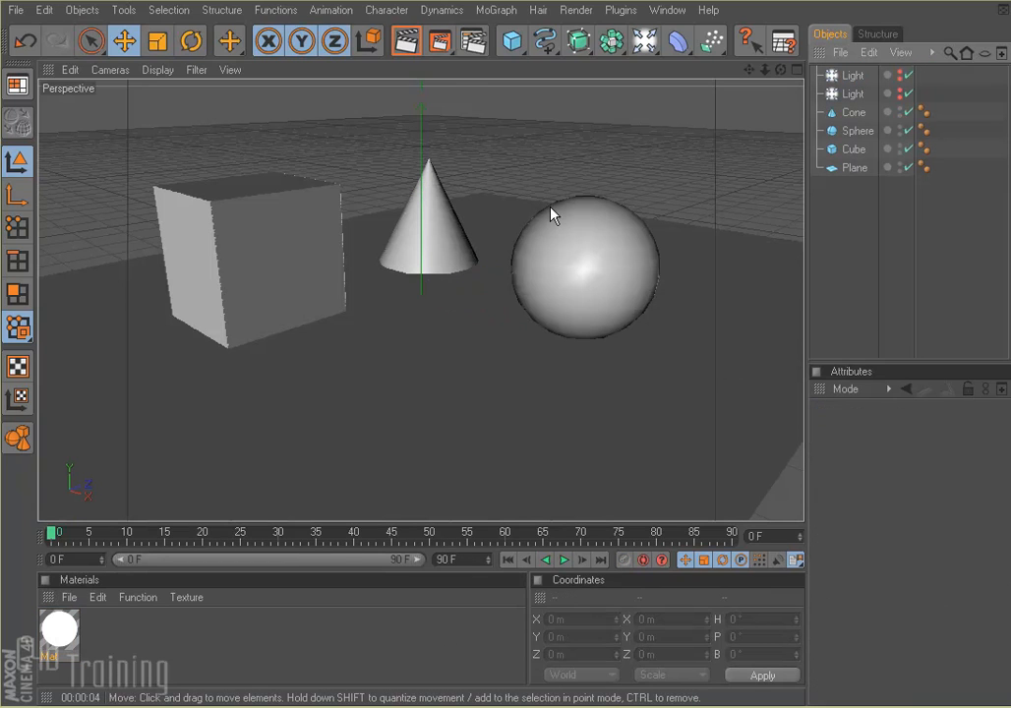
Add a Plane primitive, raise it above the objects and apply the Mat material
{"action": "left_click", "coordinate": [511, 41]}
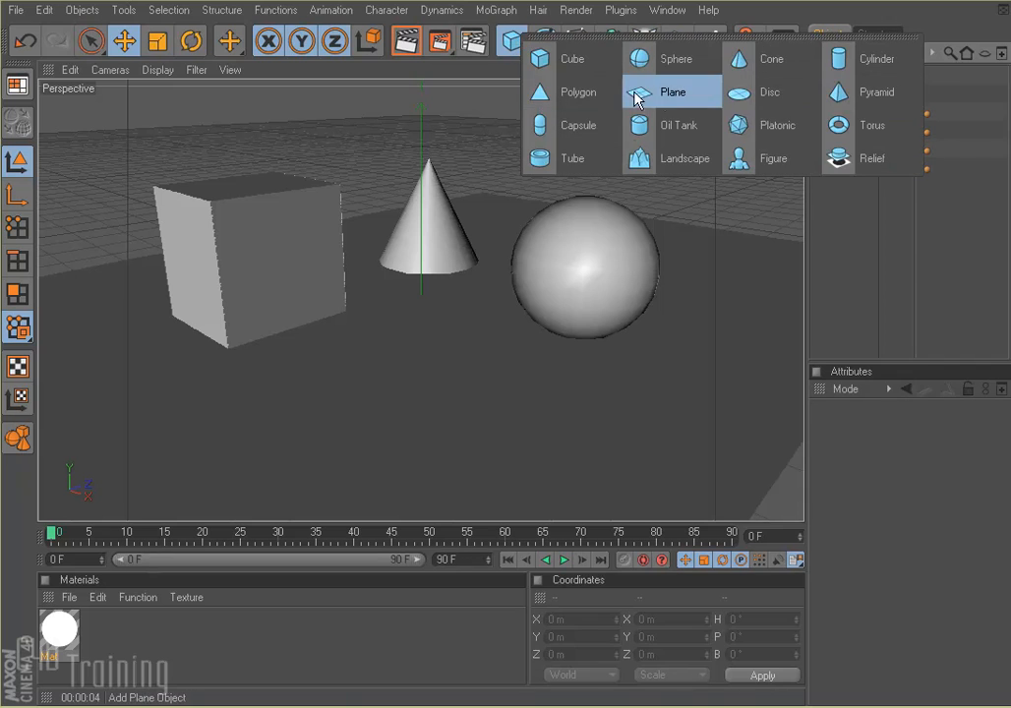
{"action": "left_click", "coordinate": [673, 91]}
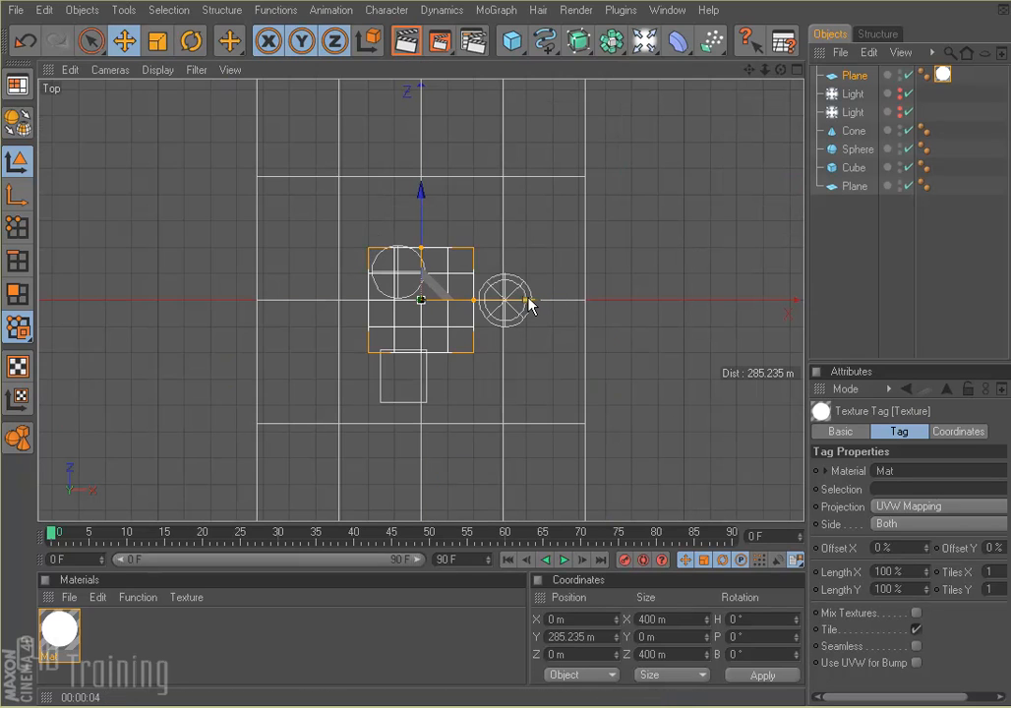
Copy the plane into left and right side panels and tilt the left one -45°
{"action": "left_click_drag", "start_coordinate": [421, 300], "coordinate": [267, 300]}
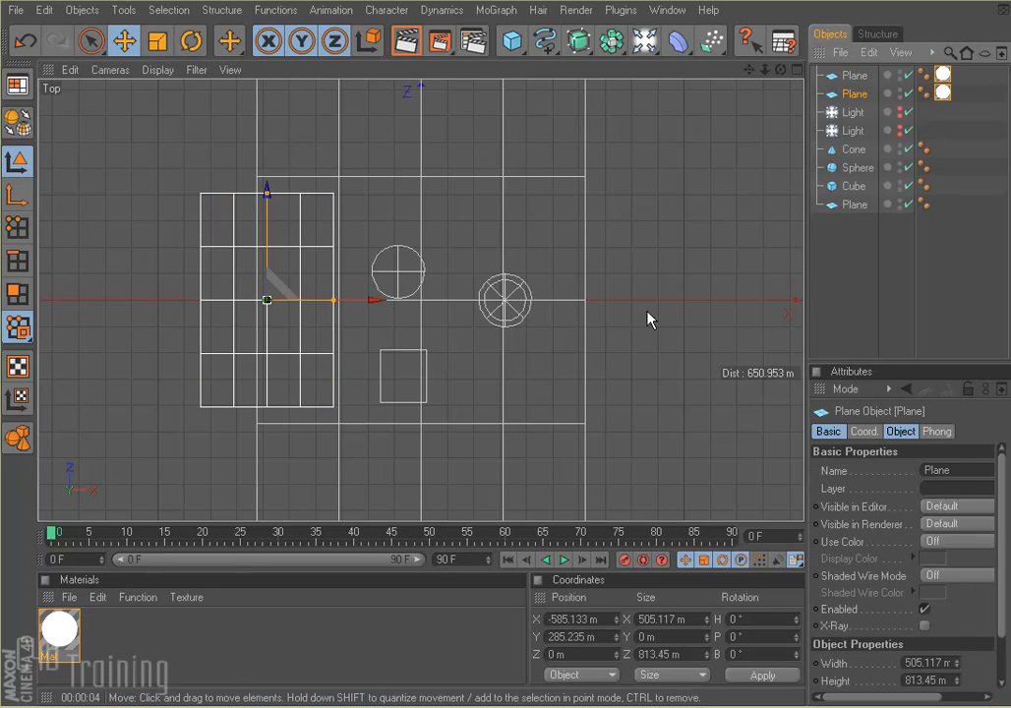
{"action": "left_click_drag", "start_coordinate": [266, 300], "coordinate": [367, 300]}
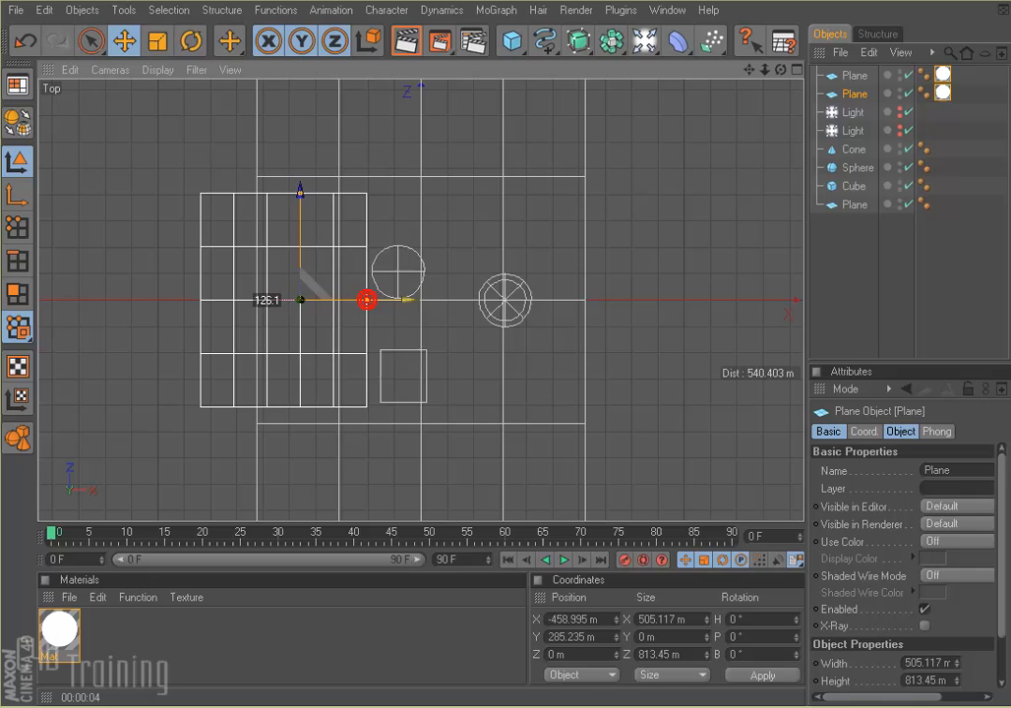
{"action": "left_click_drag", "start_coordinate": [366, 300], "coordinate": [607, 300]}
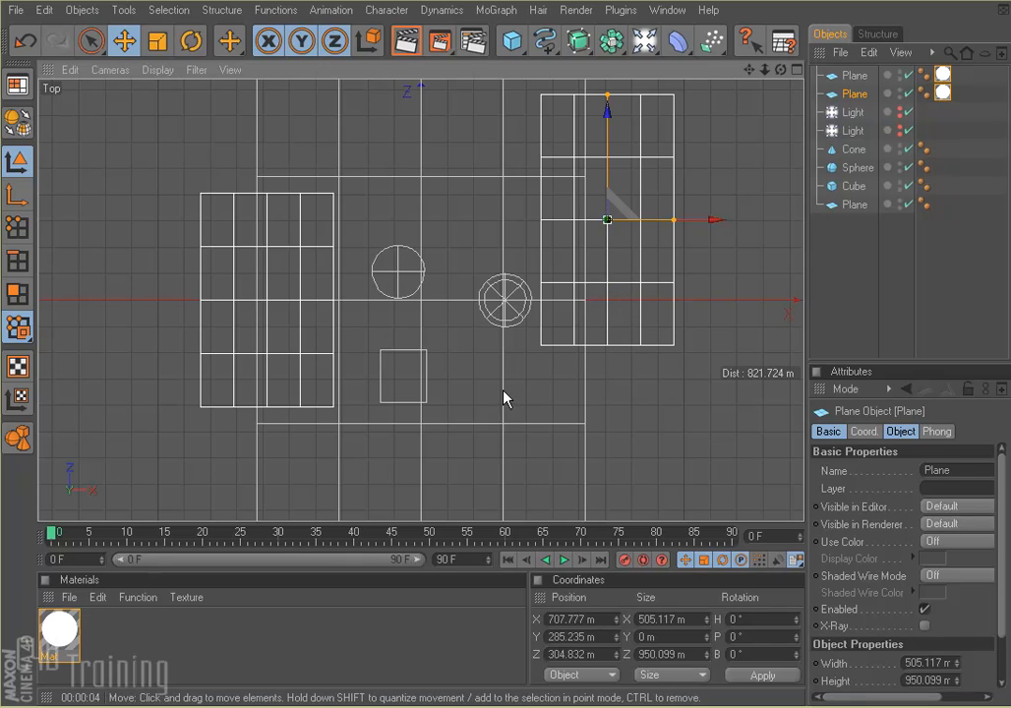
{"action": "mouse_move", "coordinate": [463, 396]}
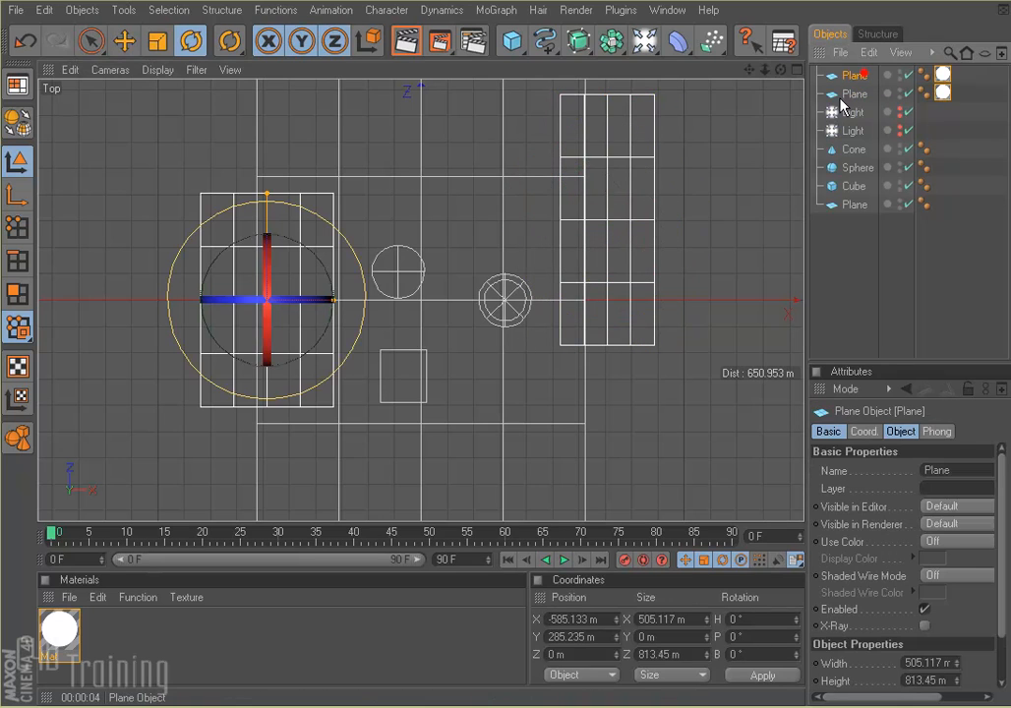
{"action": "left_click_drag", "start_coordinate": [330, 300], "coordinate": [266, 310]}
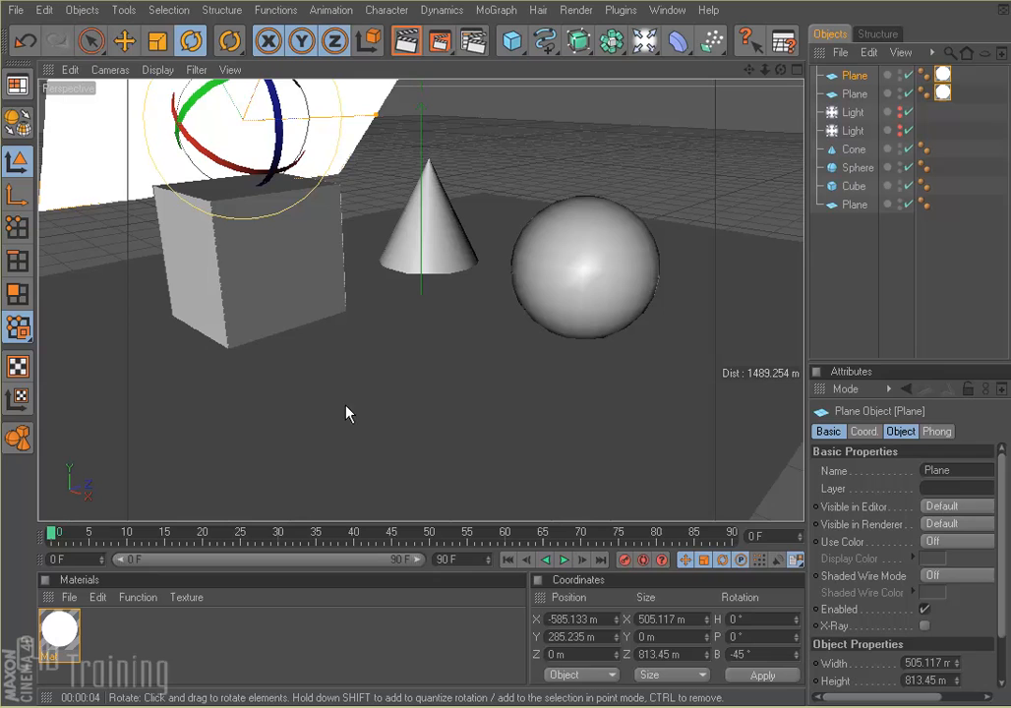
{"action": "mouse_move", "coordinate": [169, 157]}
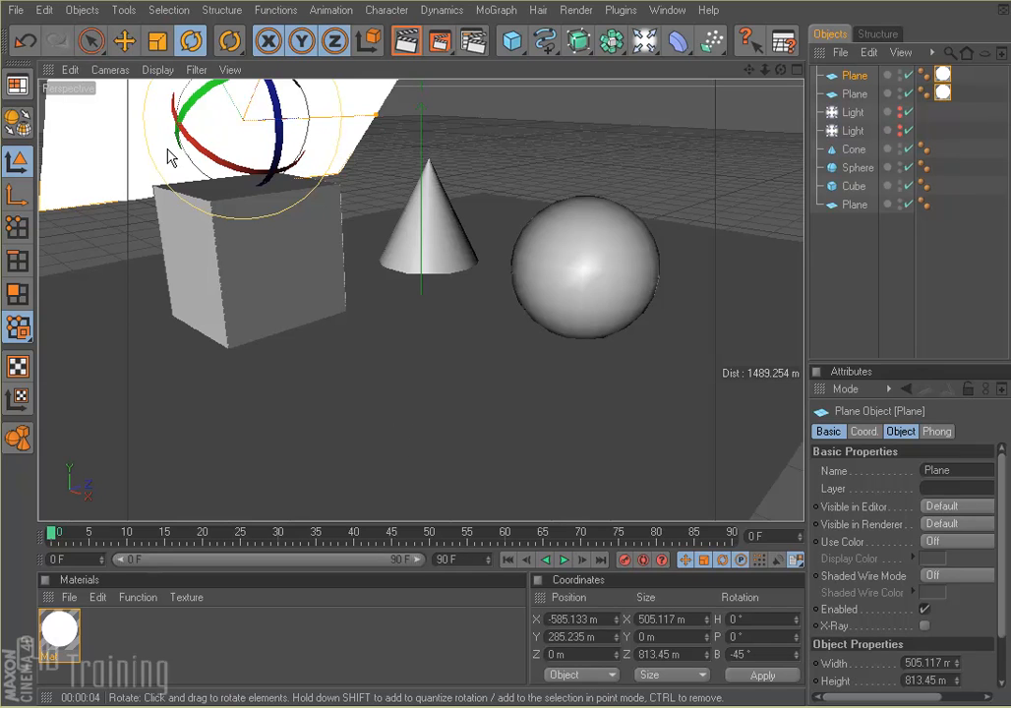
Test-render the panel lighting, then enlarge and reposition the tilted plane in Top view
{"action": "left_click", "coordinate": [405, 41]}
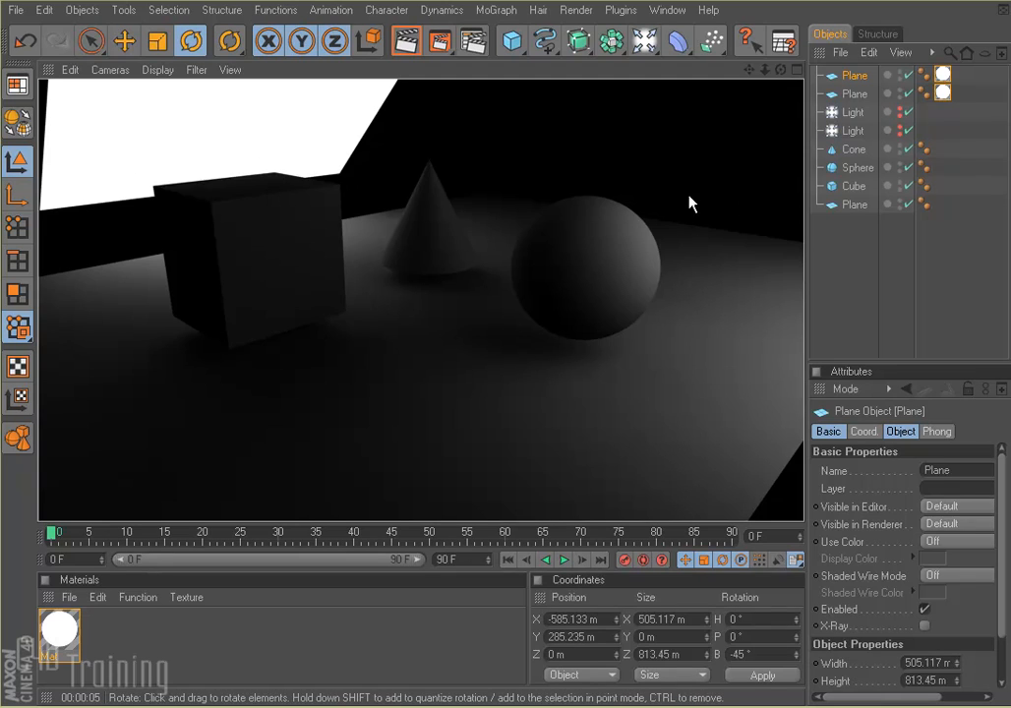
{"action": "mouse_move", "coordinate": [658, 144]}
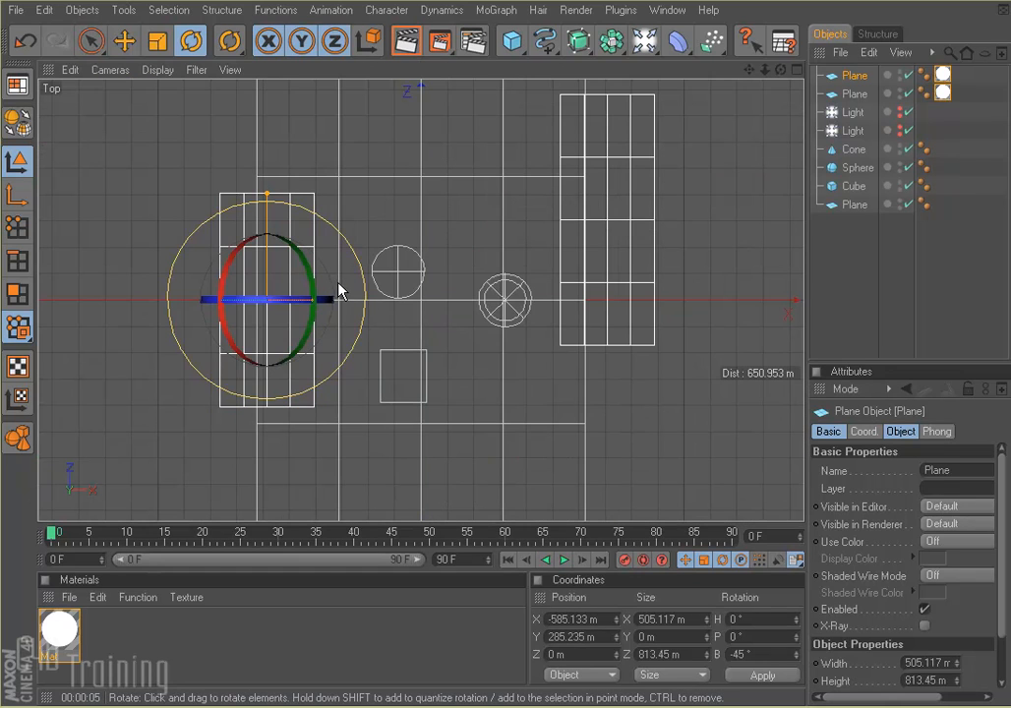
{"action": "left_click", "coordinate": [124, 40]}
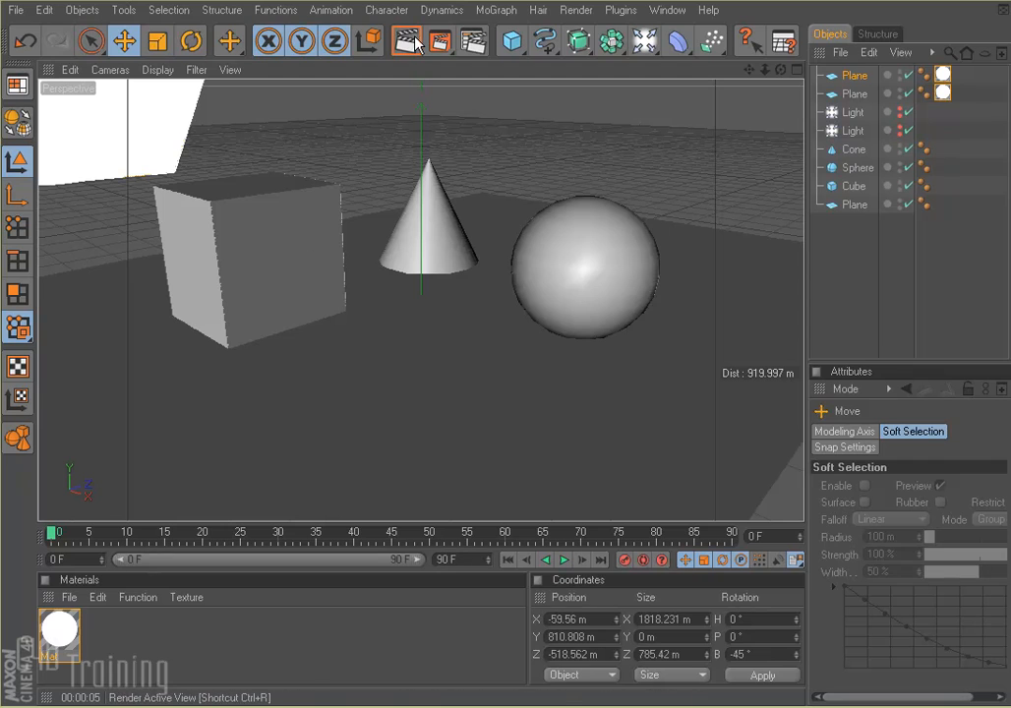
Select both planes and add a Compositing tag with Seen by Camera unchecked
{"action": "left_click", "coordinate": [406, 42]}
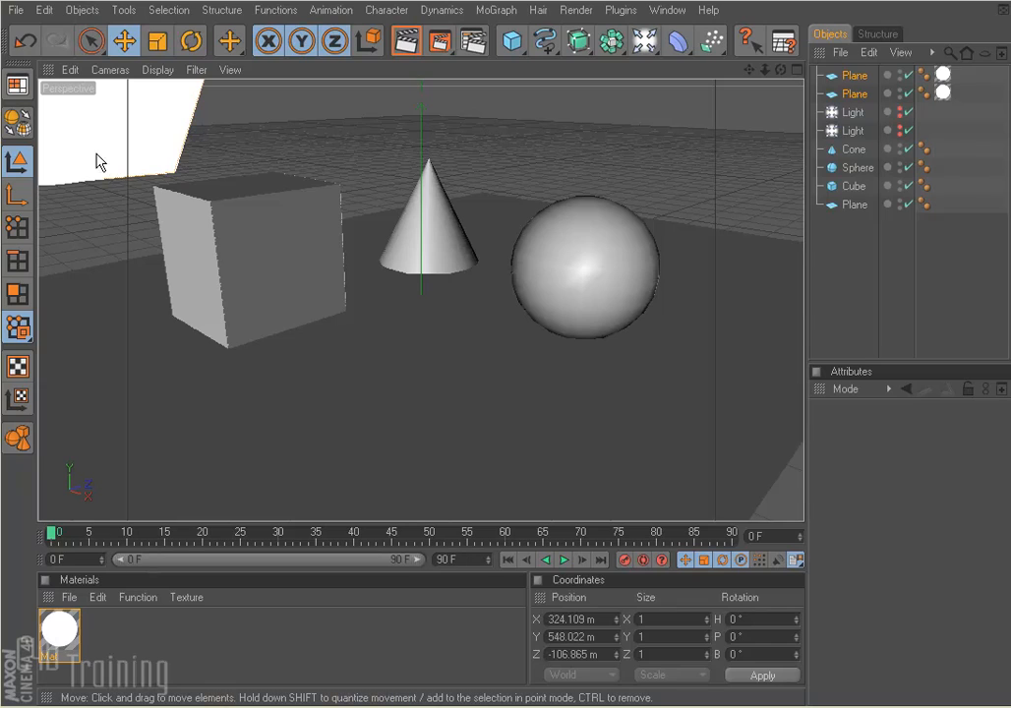
{"action": "mouse_move", "coordinate": [108, 144]}
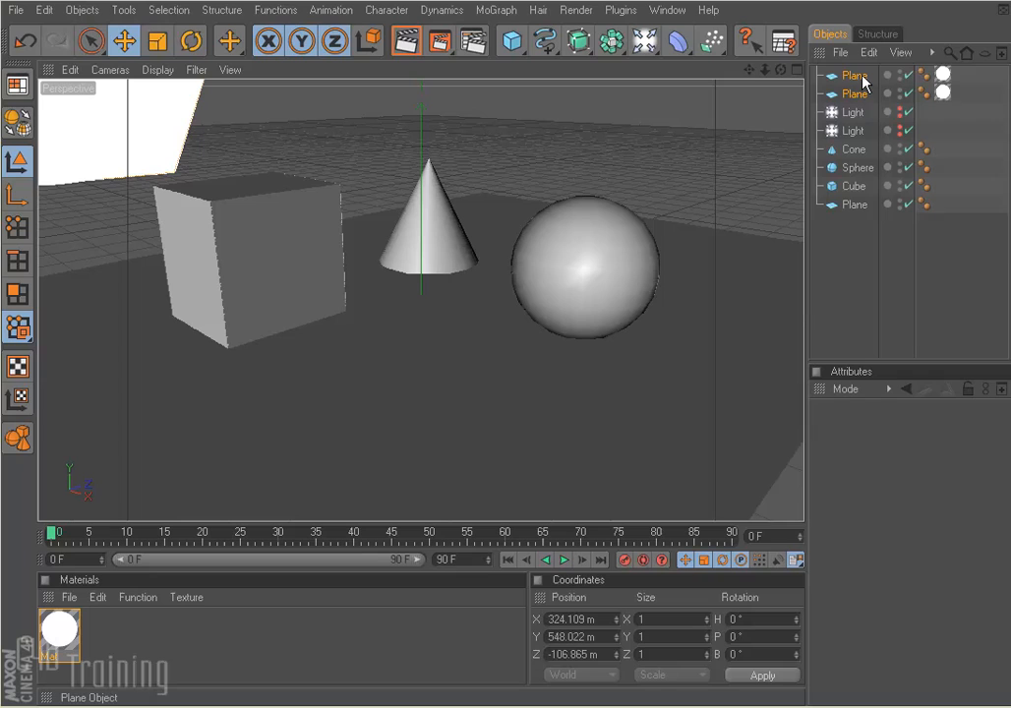
{"action": "left_click", "coordinate": [853, 93]}
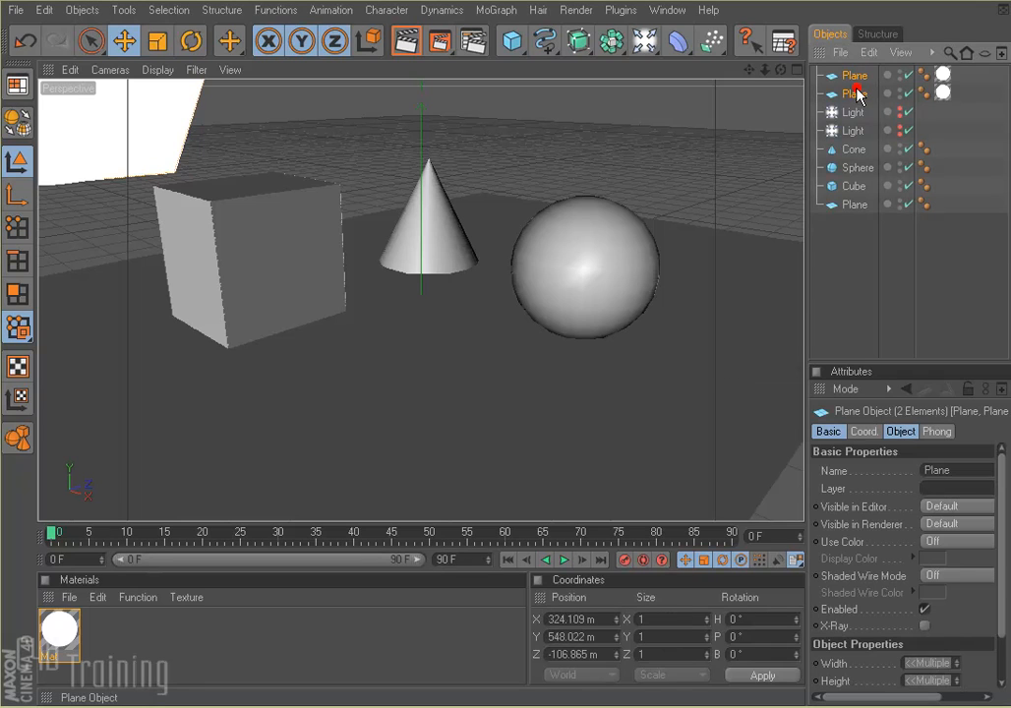
{"action": "right_click", "coordinate": [850, 75]}
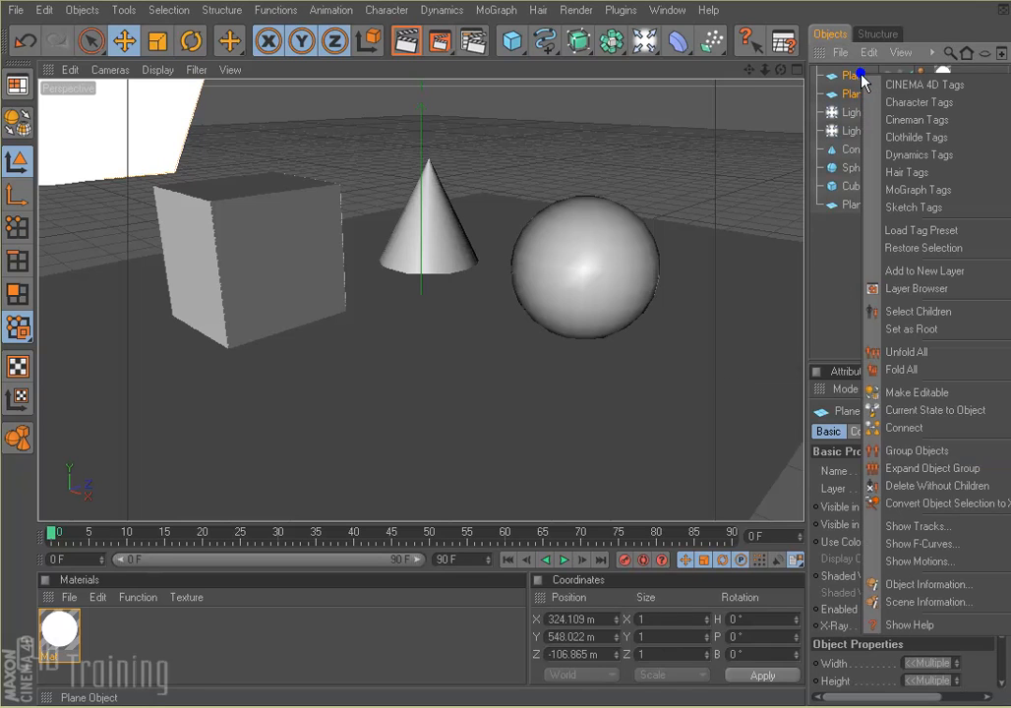
{"action": "mouse_move", "coordinate": [923, 84]}
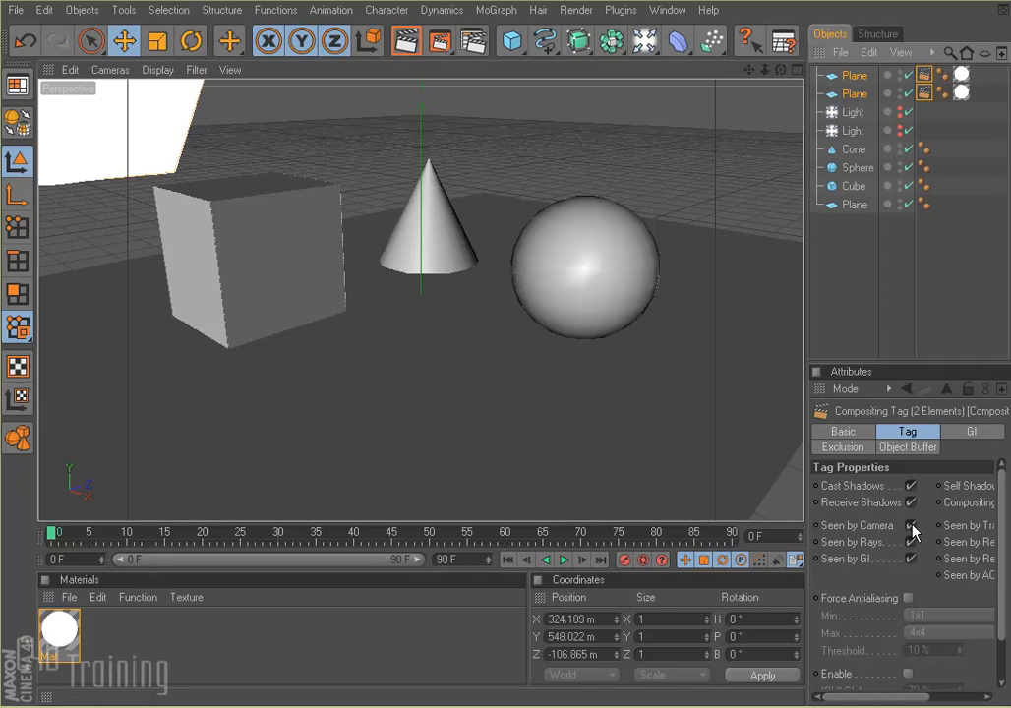
{"action": "mouse_move", "coordinate": [385, 459]}
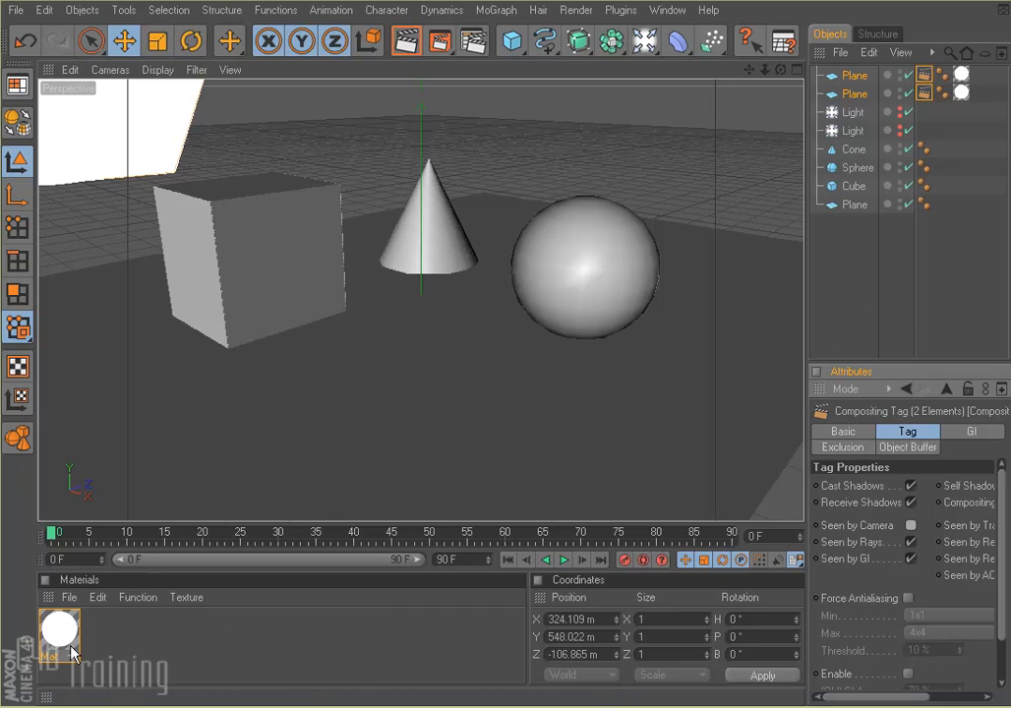
Raise Mat's luminance brightness to 200% and render to check the brighter panels
{"action": "double_click", "coordinate": [58, 632]}
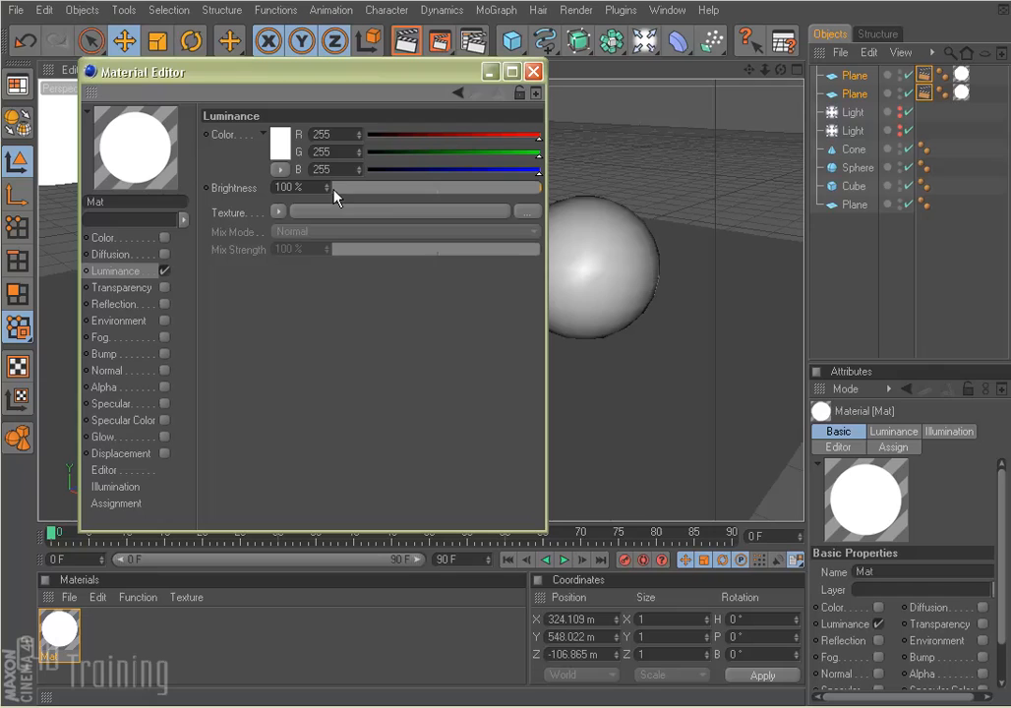
{"action": "left_click_drag", "start_coordinate": [334, 187], "coordinate": [285, 187]}
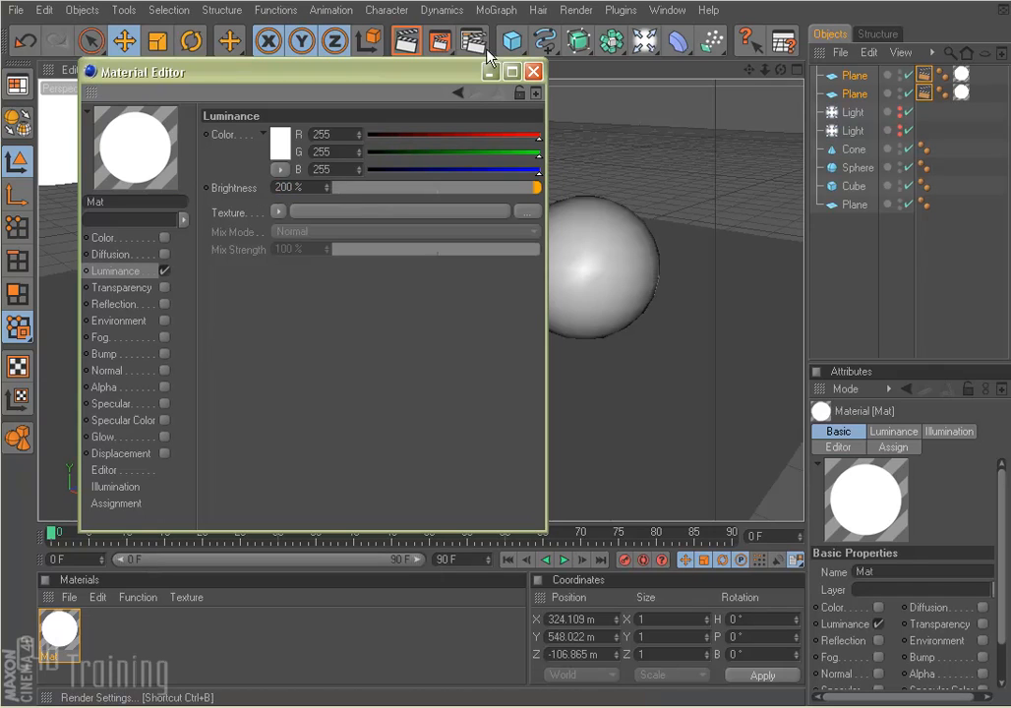
{"action": "left_click", "coordinate": [532, 71]}
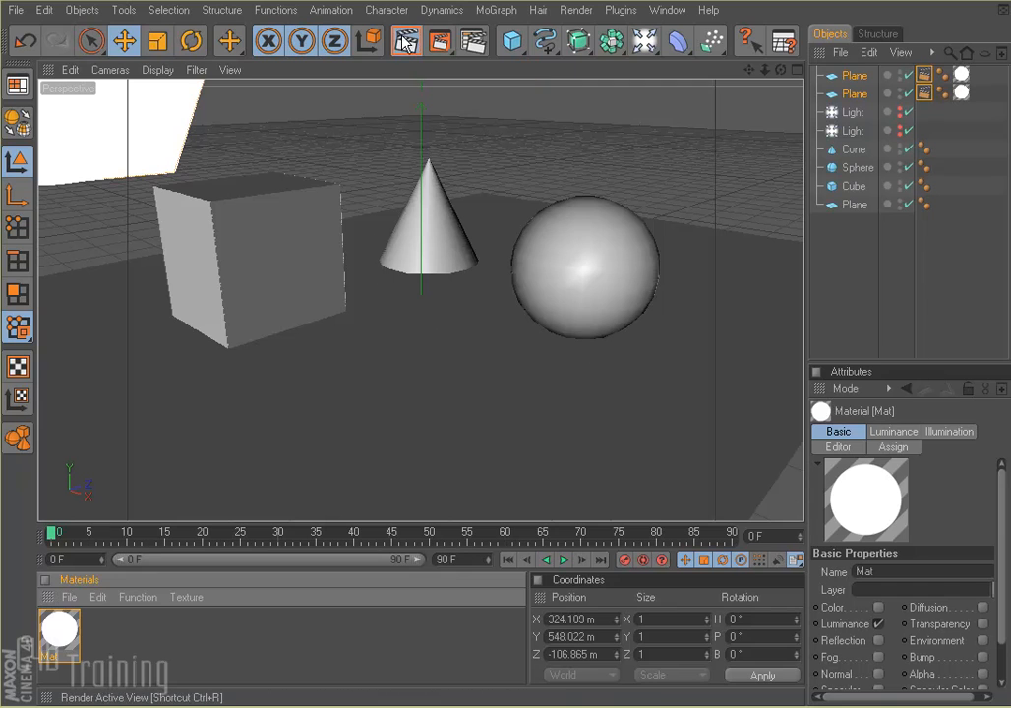
{"action": "left_click", "coordinate": [405, 40]}
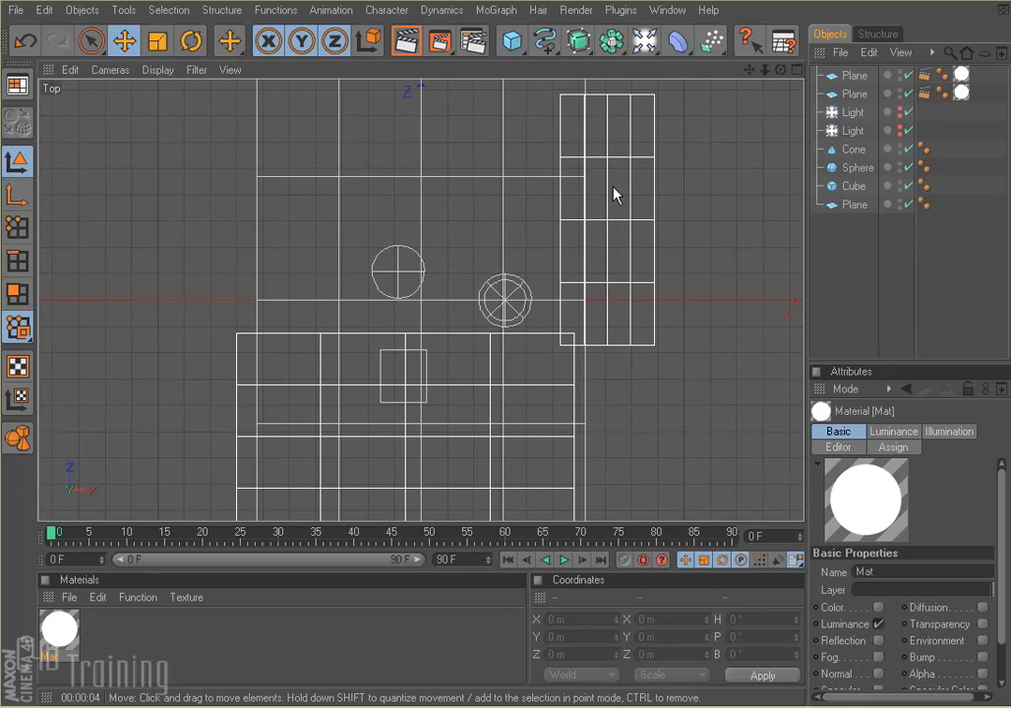
Select a light panel to reposition and hide the panels in the viewport
{"action": "left_click", "coordinate": [854, 94]}
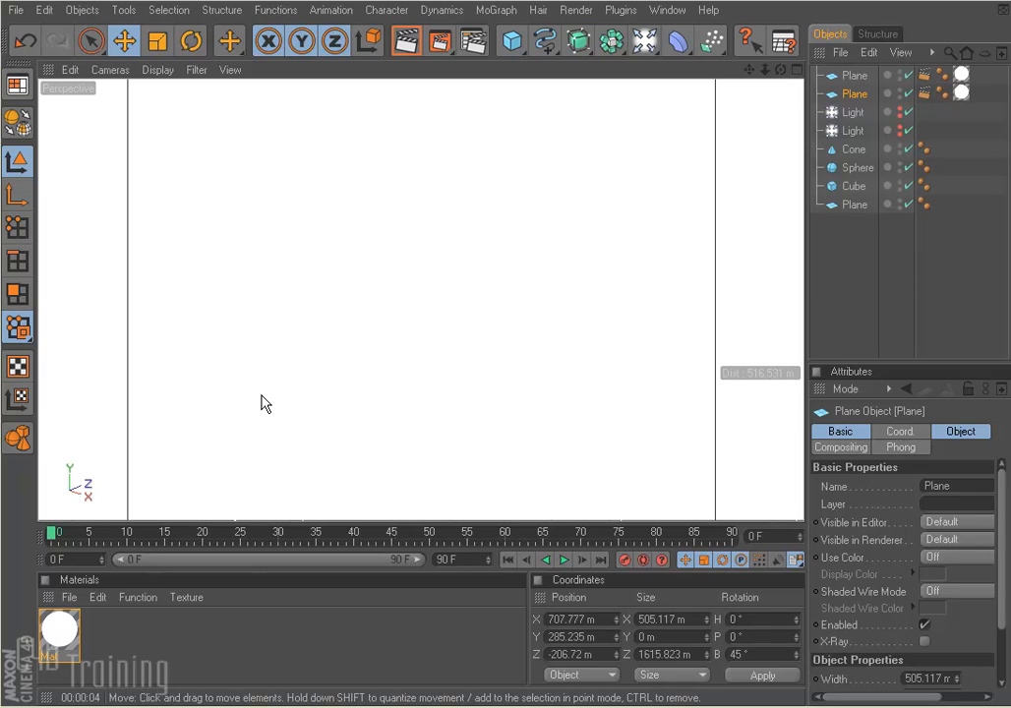
{"action": "mouse_move", "coordinate": [274, 391]}
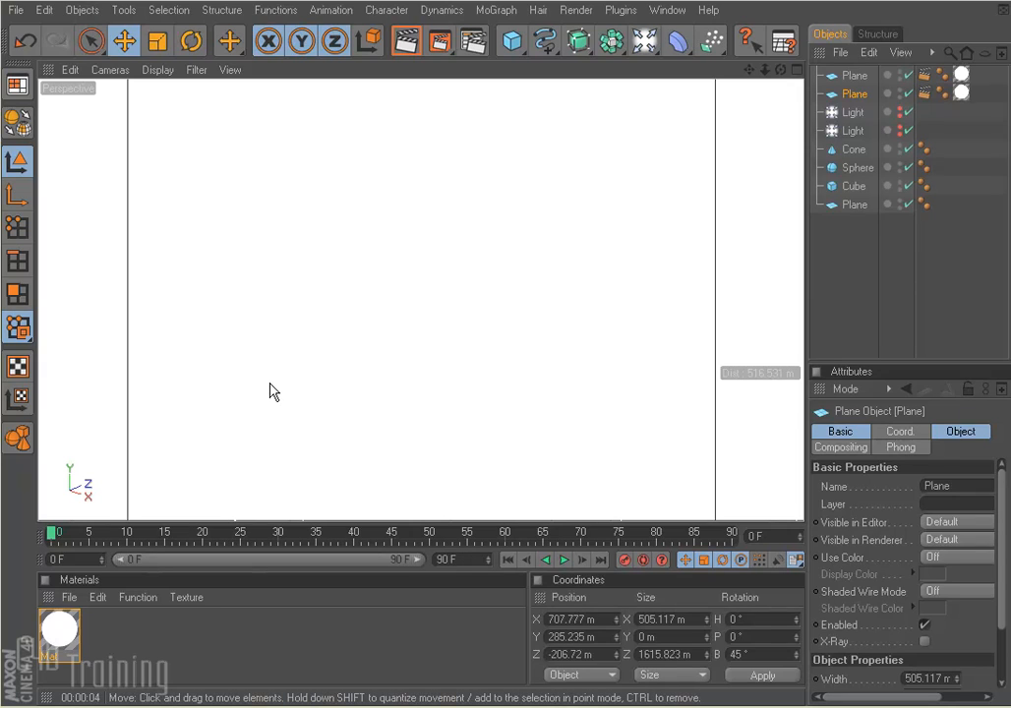
{"action": "mouse_move", "coordinate": [771, 336]}
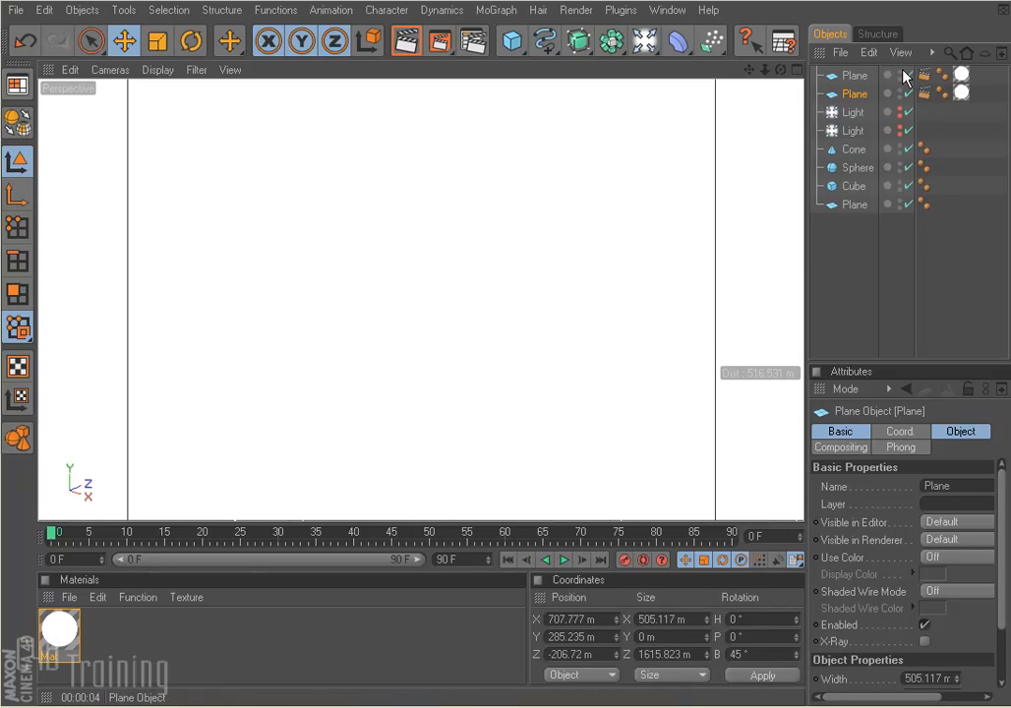
{"action": "left_click", "coordinate": [898, 75]}
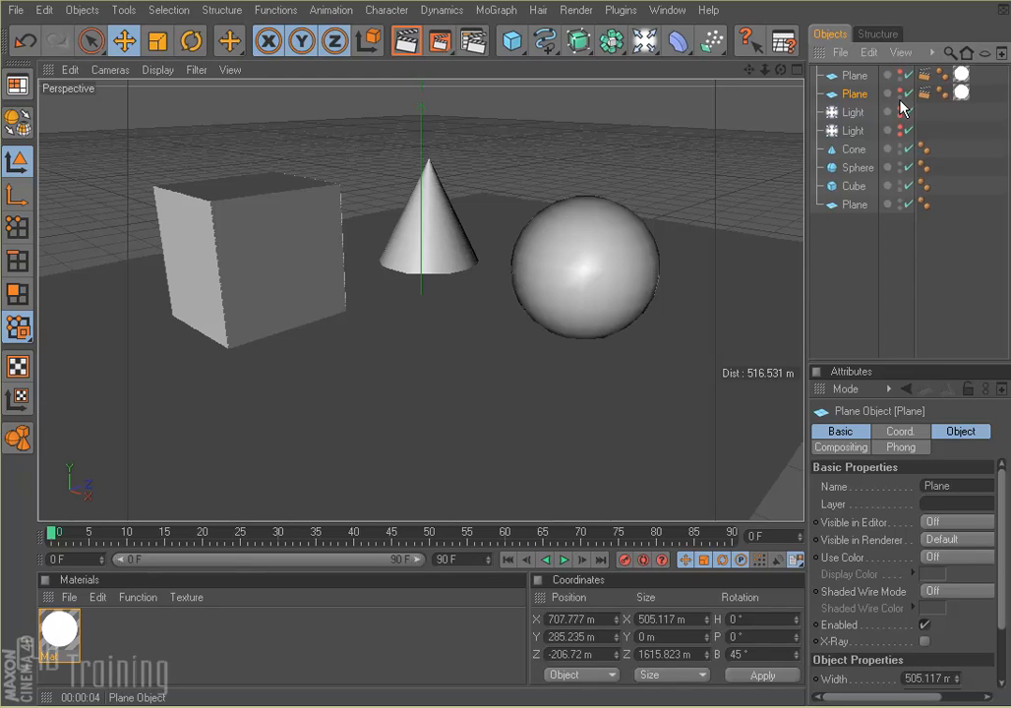
Add a Sky object and load the HDRI 004 preset material from the Content Browser
{"action": "left_click", "coordinate": [851, 75]}
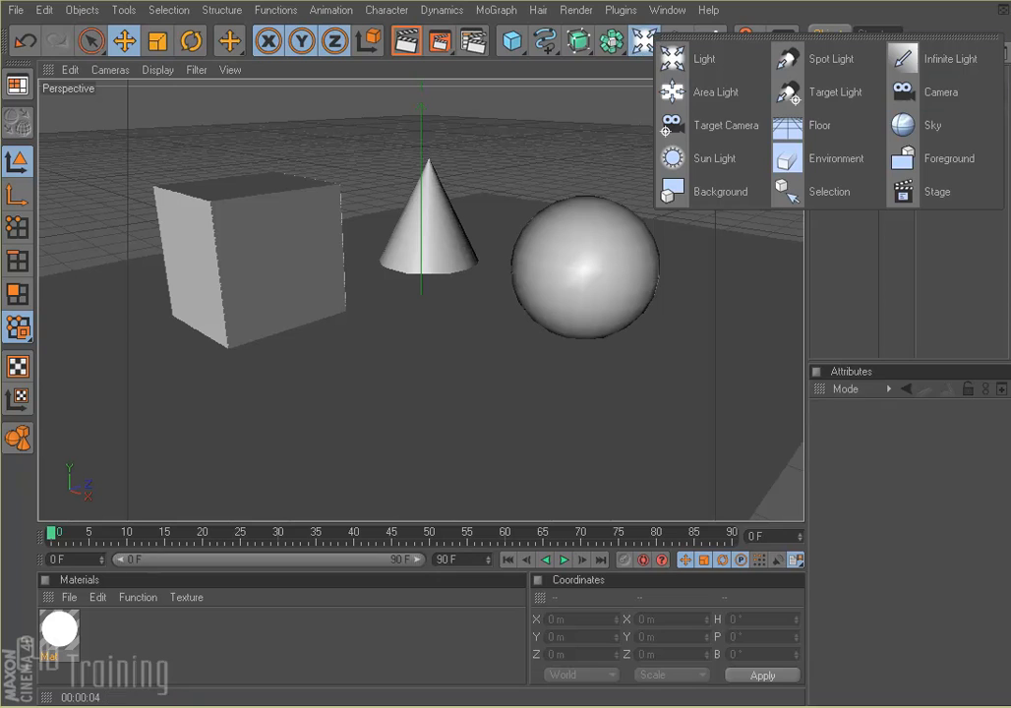
{"action": "left_click", "coordinate": [932, 125]}
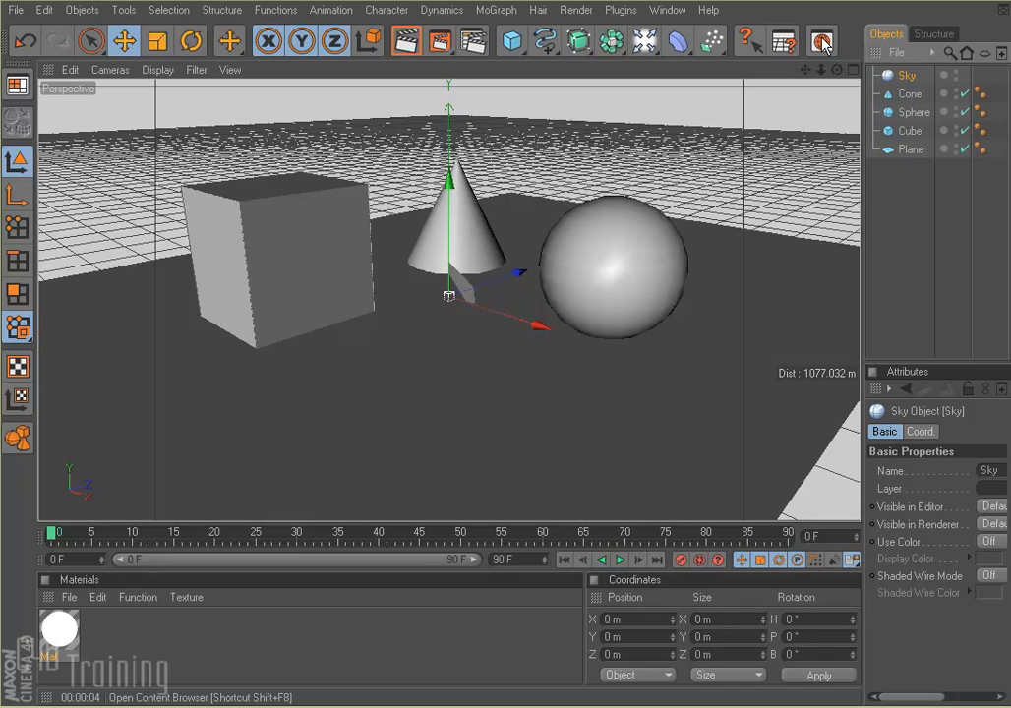
{"action": "left_click", "coordinate": [822, 41]}
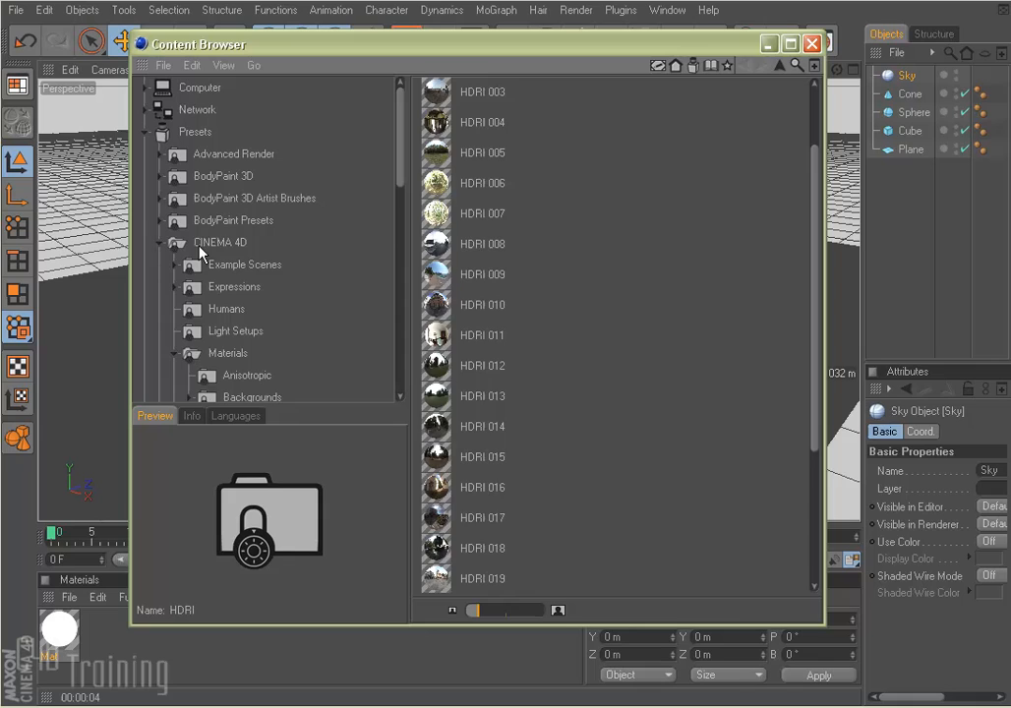
{"action": "left_click", "coordinate": [219, 242]}
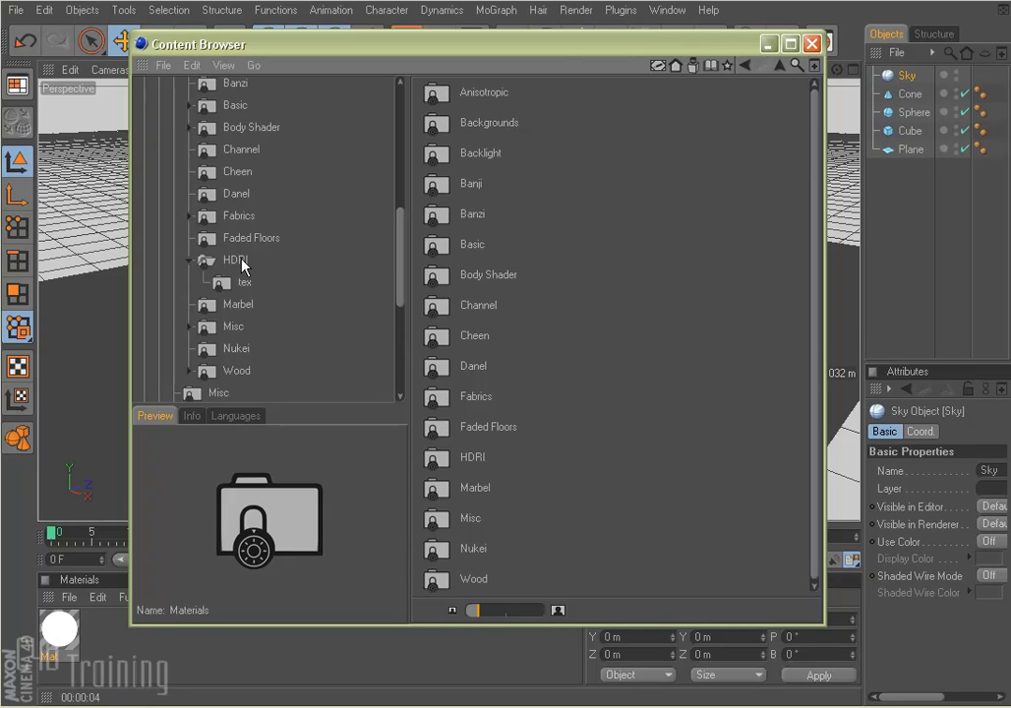
{"action": "mouse_move", "coordinate": [239, 268]}
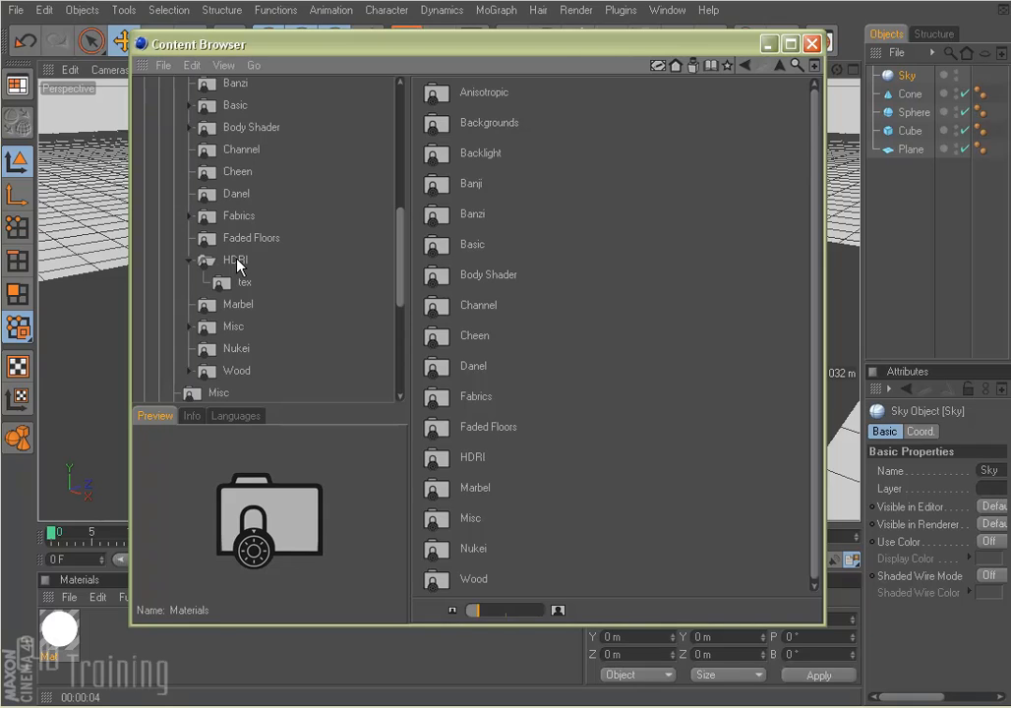
{"action": "left_click", "coordinate": [234, 260]}
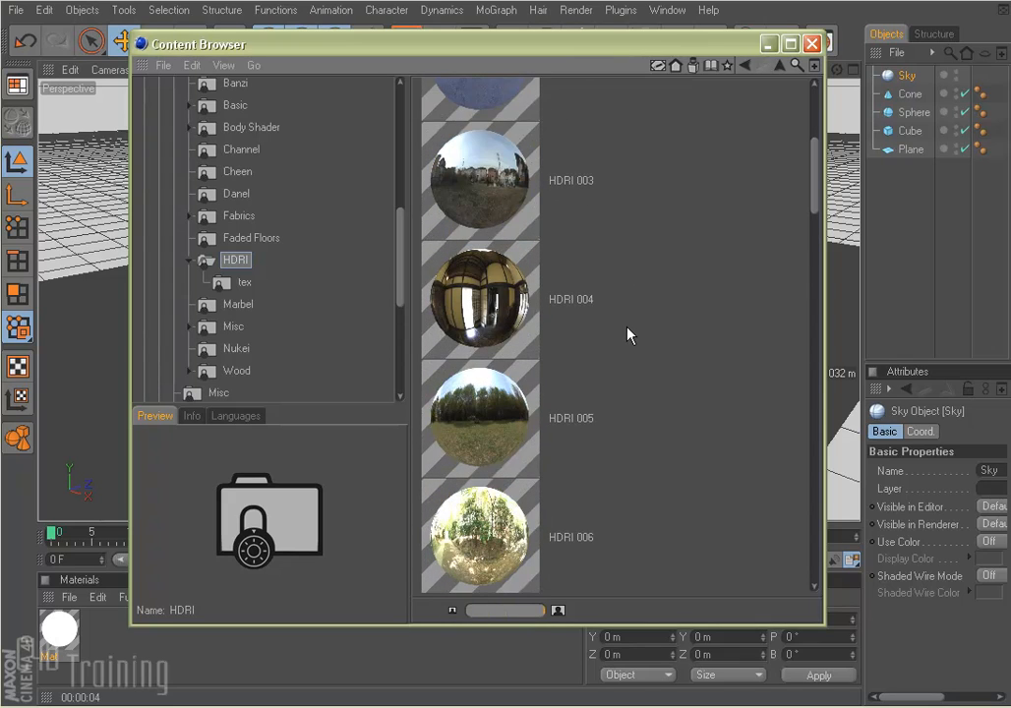
{"action": "left_click", "coordinate": [480, 299]}
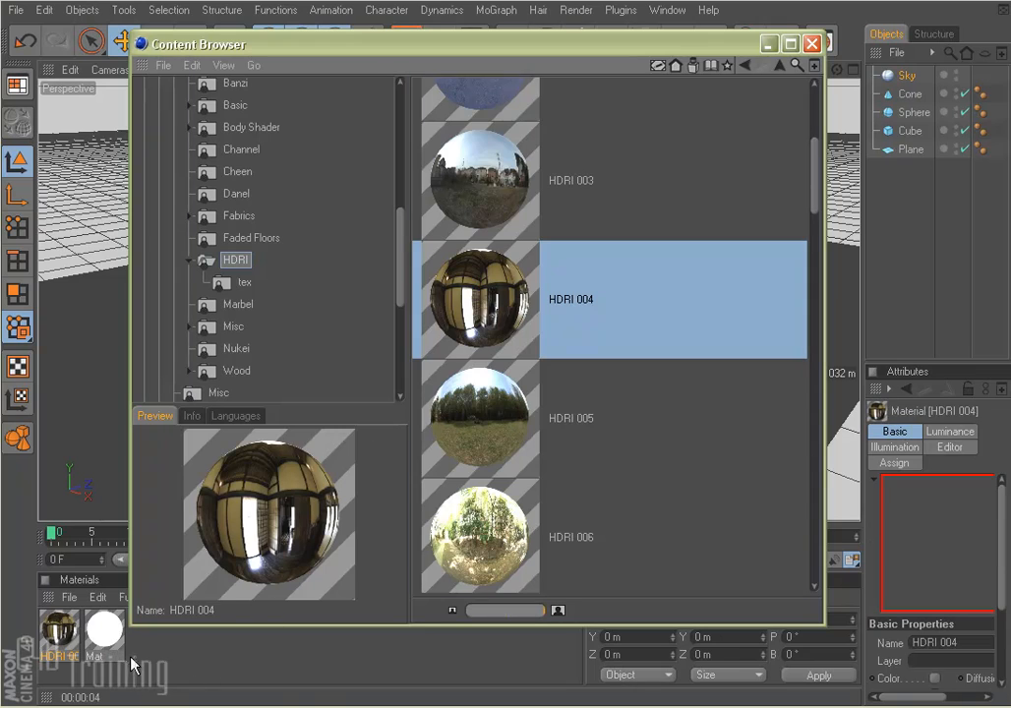
{"action": "left_click", "coordinate": [811, 43]}
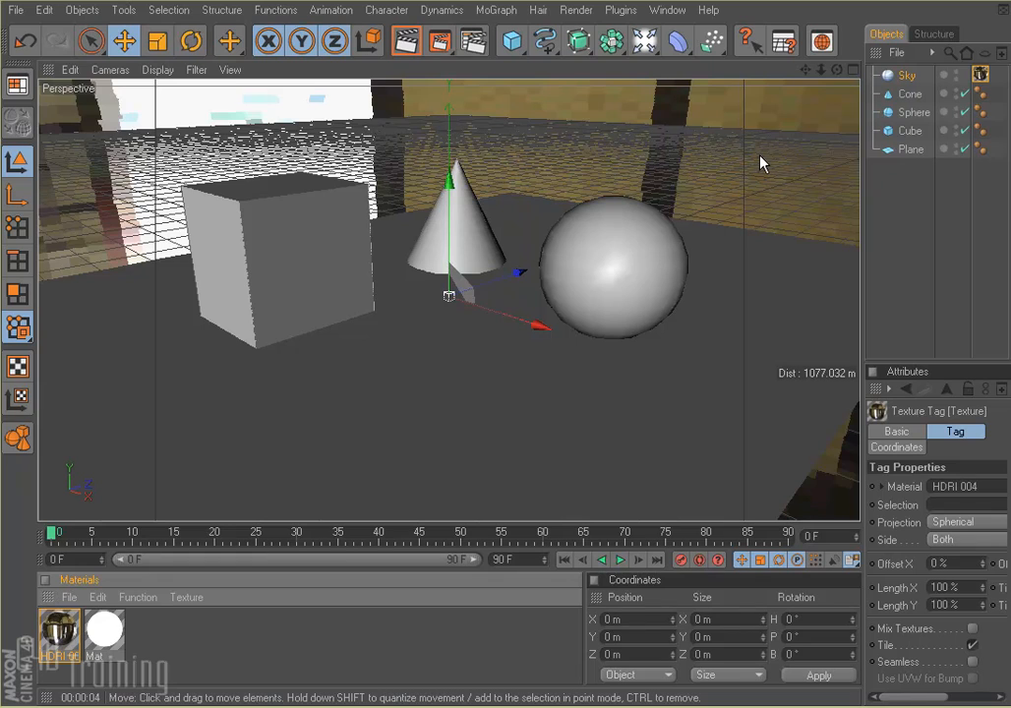
{"action": "mouse_move", "coordinate": [804, 157]}
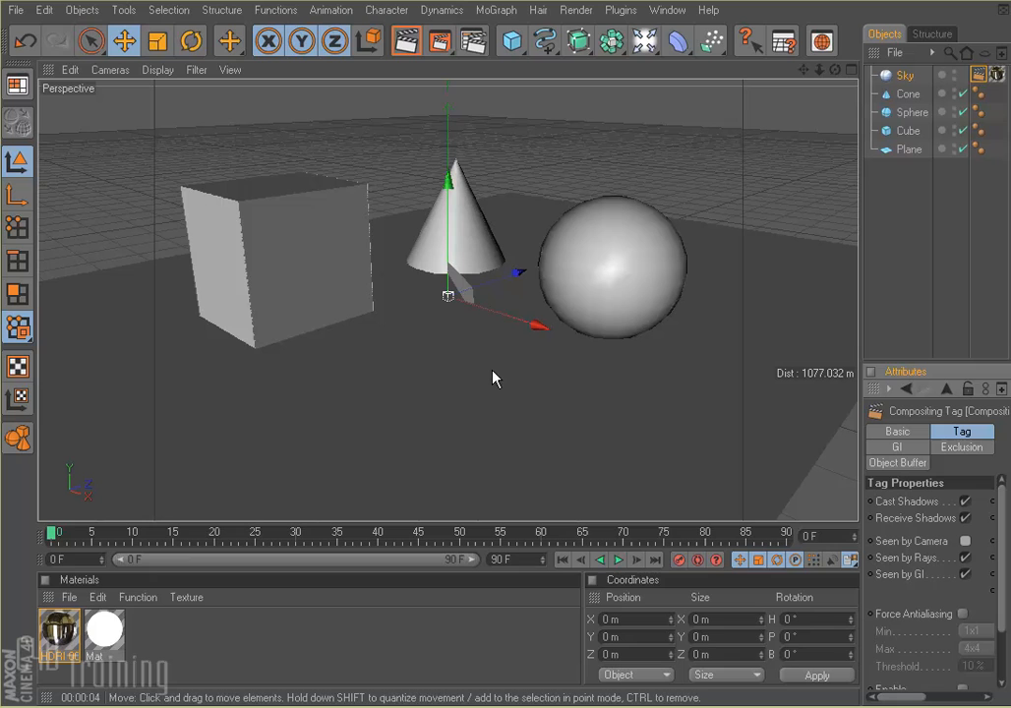
Render the active view to see the warm HDRI 004 sky lighting
{"action": "left_click", "coordinate": [405, 40]}
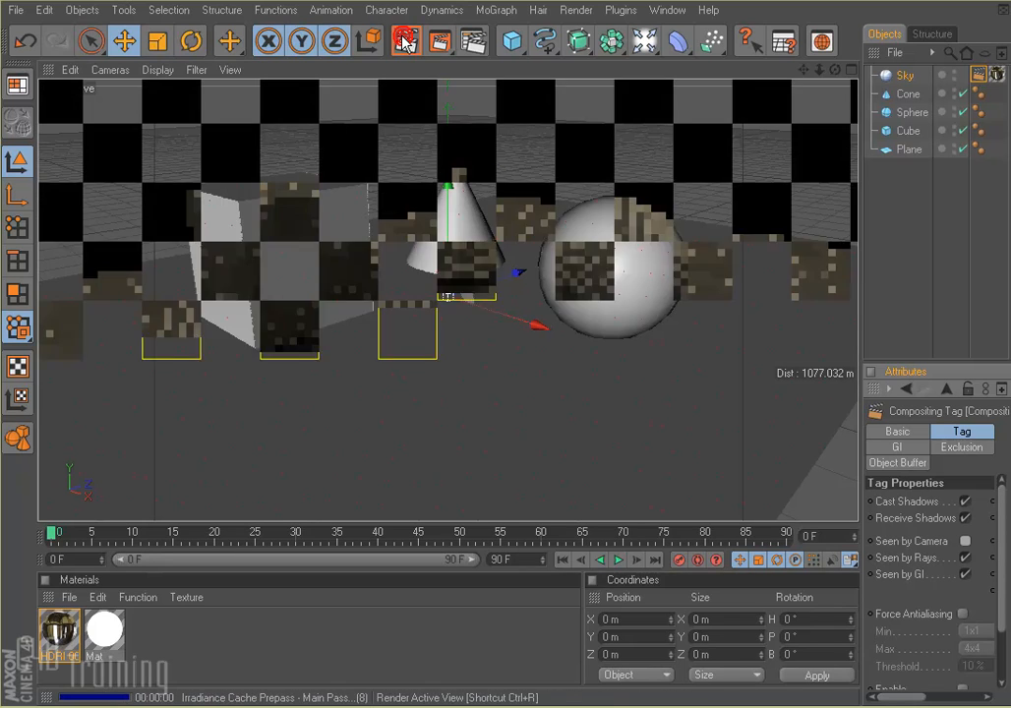
{"action": "left_click", "coordinate": [405, 41]}
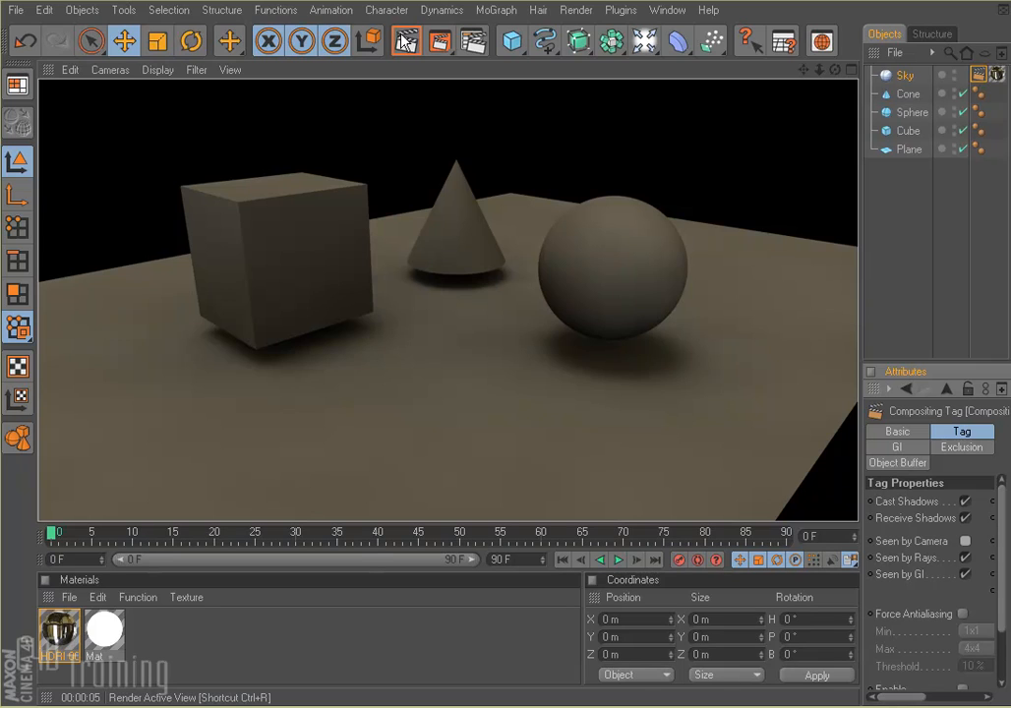
{"action": "mouse_move", "coordinate": [988, 18]}
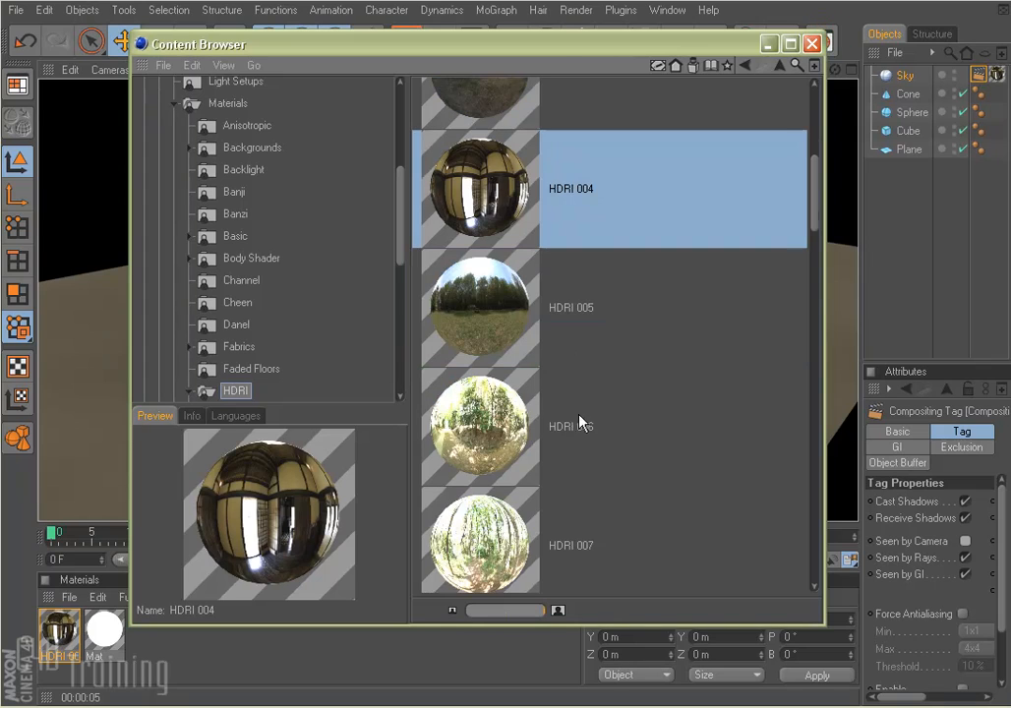
Load the outdoor HDRI 009 preset, close the browser, and render the cooler lighting
{"action": "scroll", "scroll_direction": "down", "scroll_amount": 3}
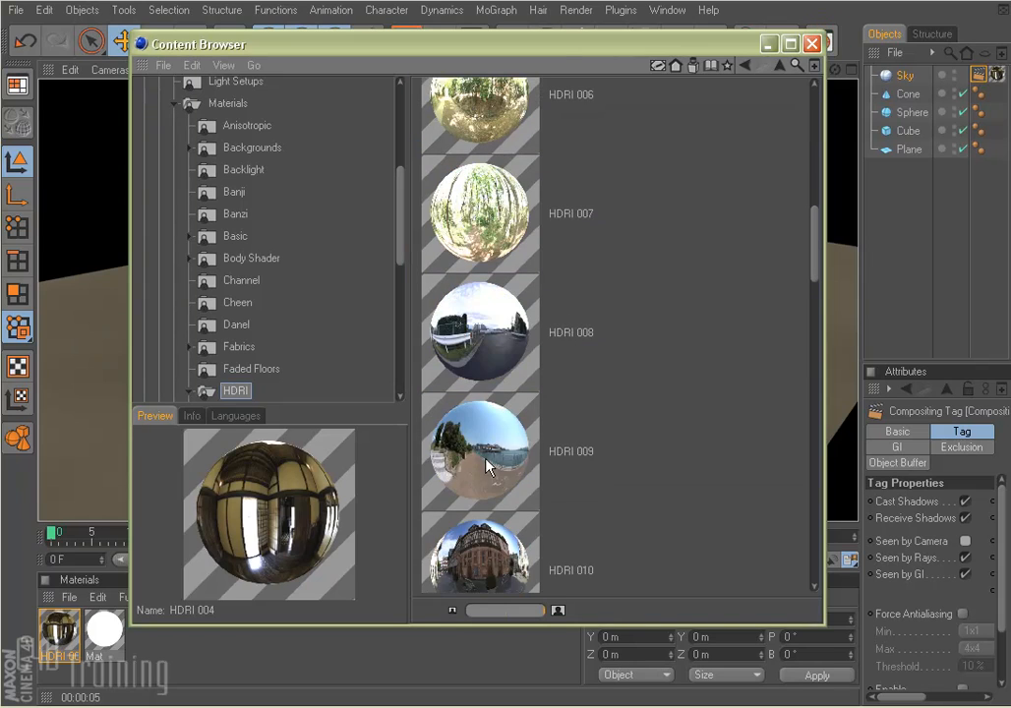
{"action": "left_click", "coordinate": [480, 450]}
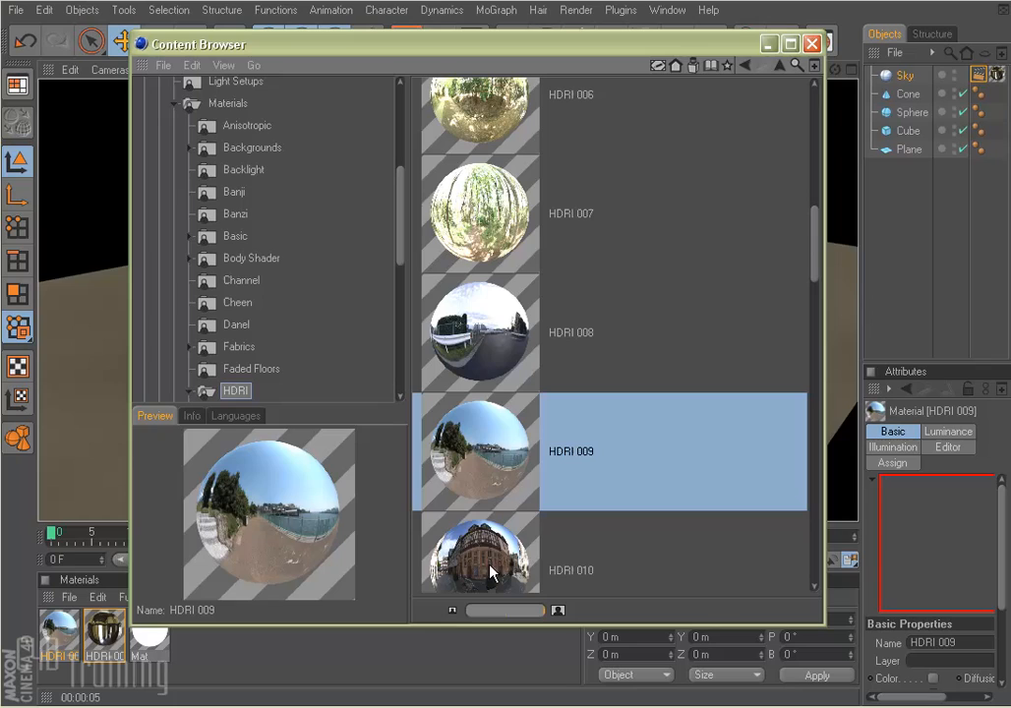
{"action": "left_click", "coordinate": [811, 43]}
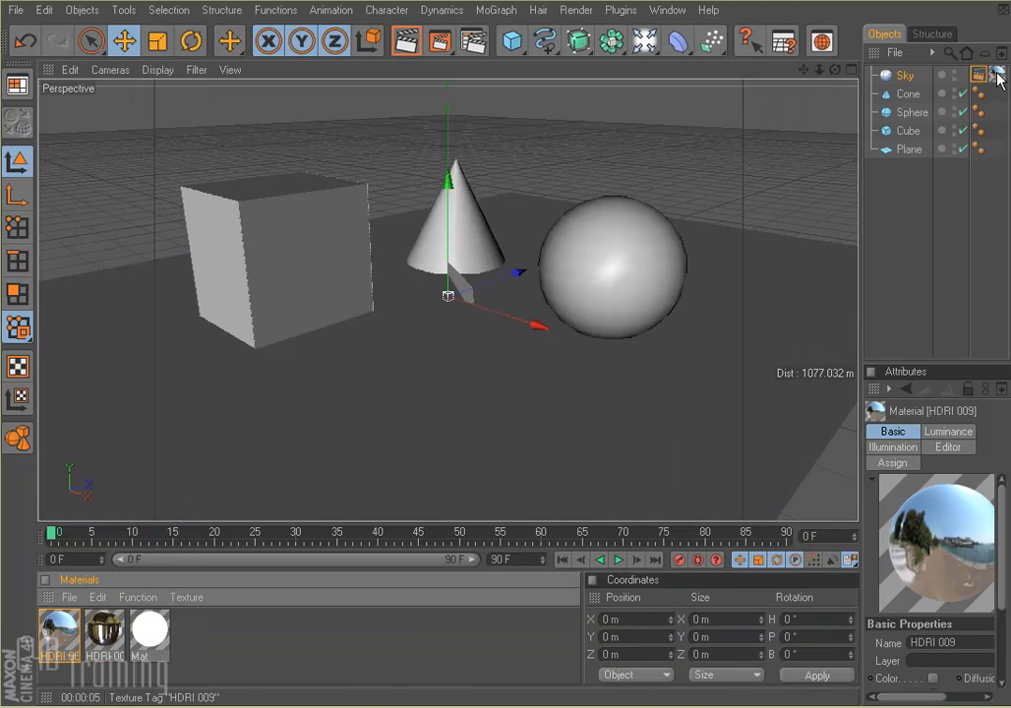
{"action": "mouse_move", "coordinate": [407, 41]}
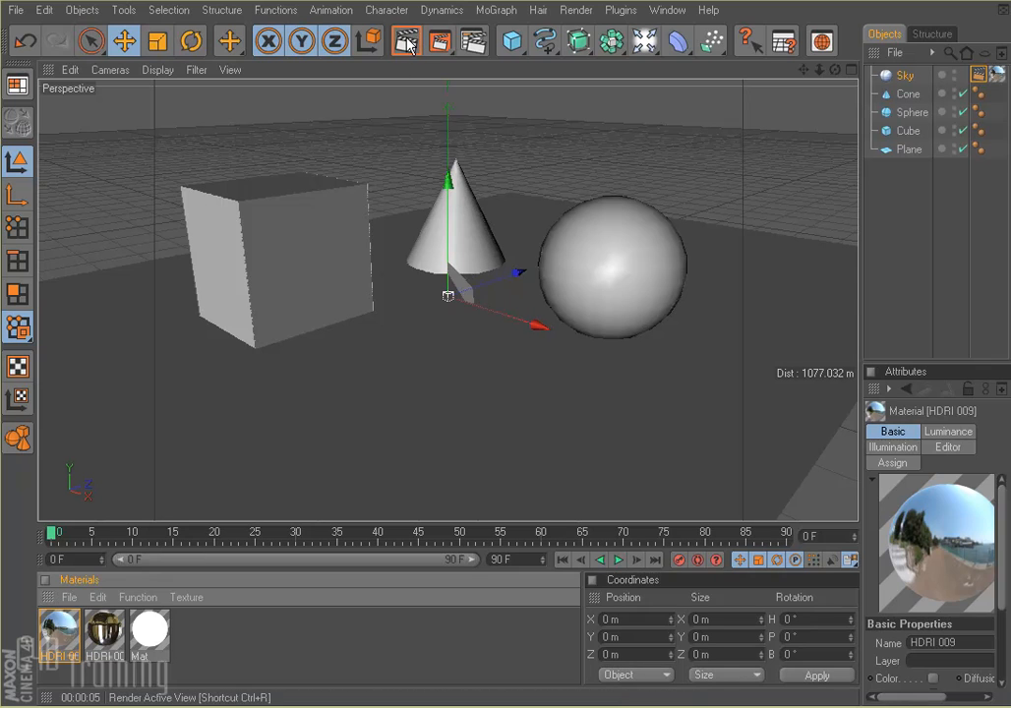
{"action": "left_click", "coordinate": [406, 40]}
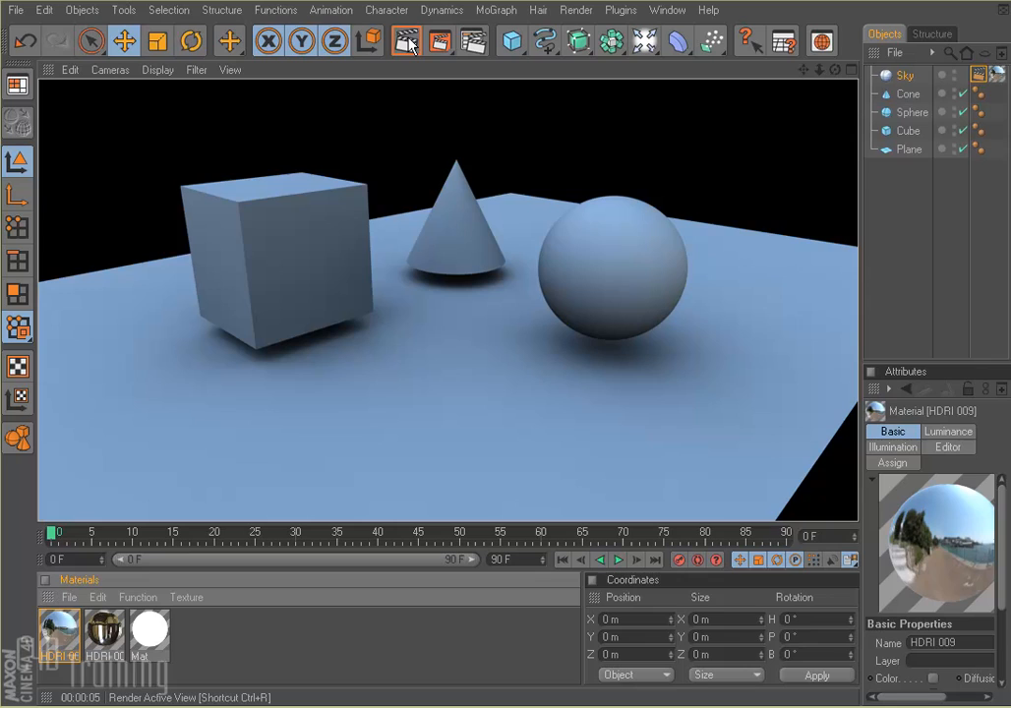
{"action": "mouse_move", "coordinate": [217, 667]}
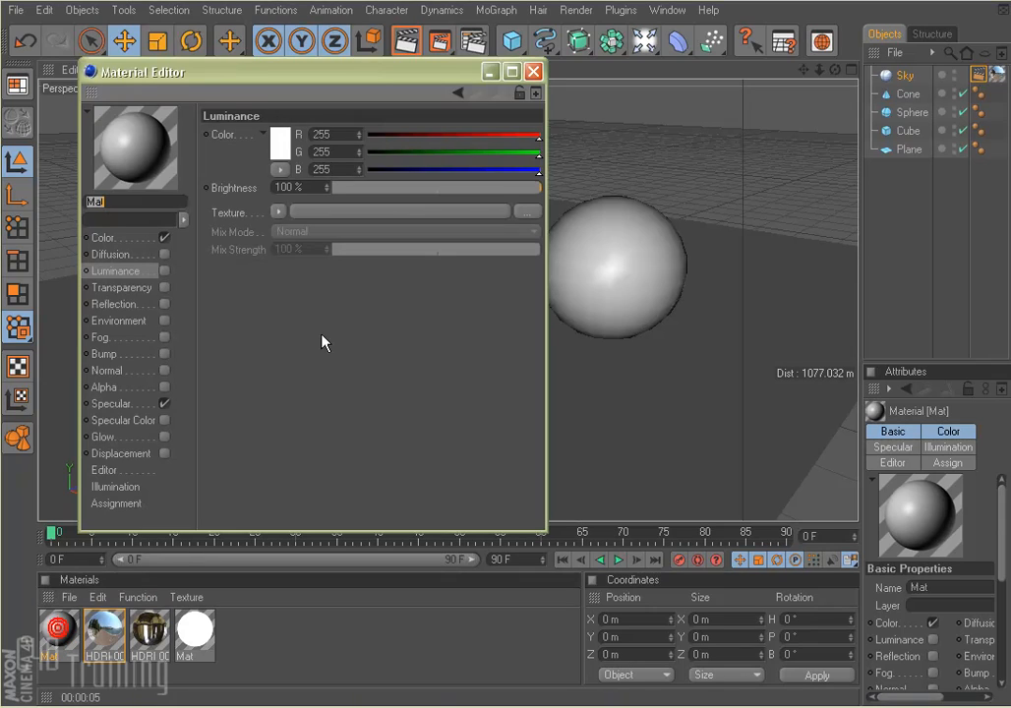
Set Mat's colour to near-white 241,241,241 and its reflection to 12% with slight blur
{"action": "left_click", "coordinate": [109, 237]}
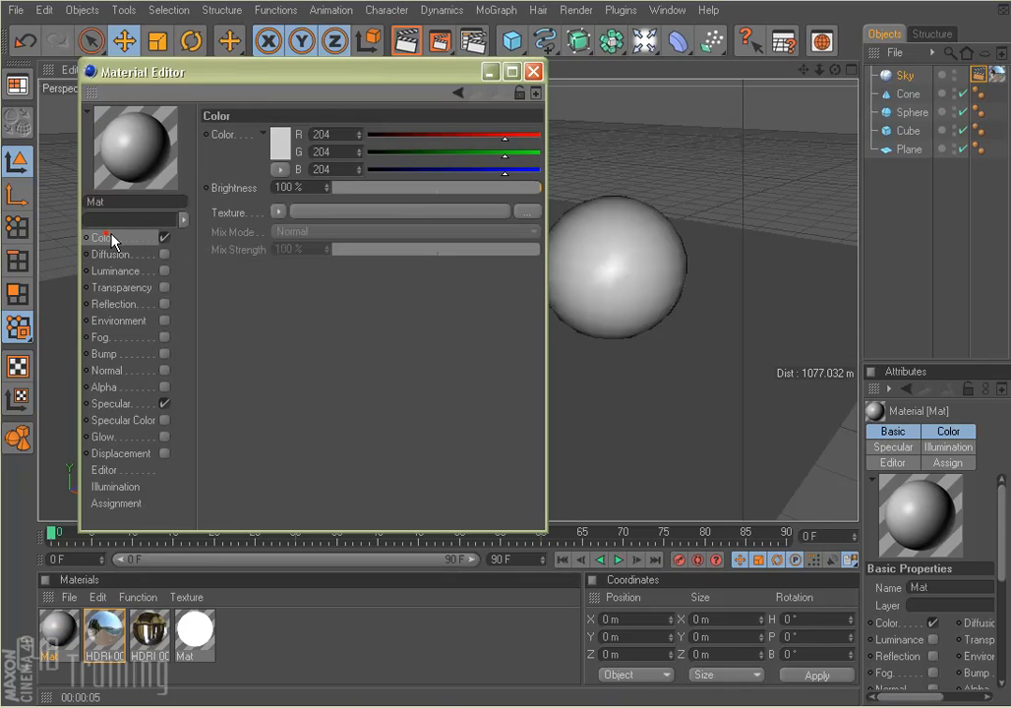
{"action": "left_click", "coordinate": [280, 135]}
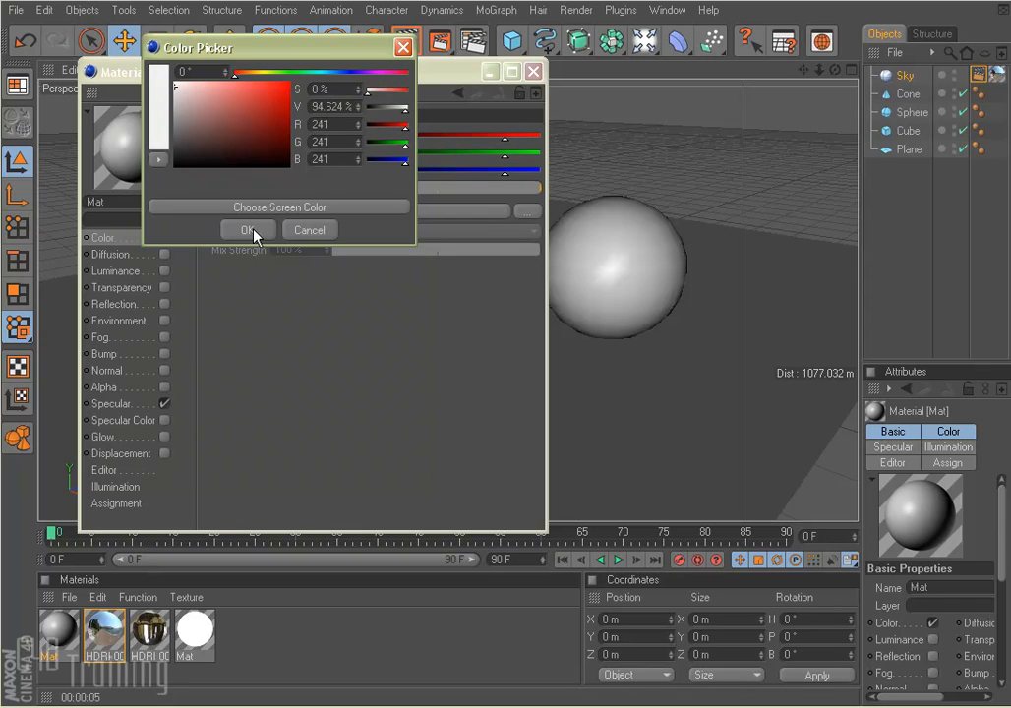
{"action": "left_click", "coordinate": [246, 229]}
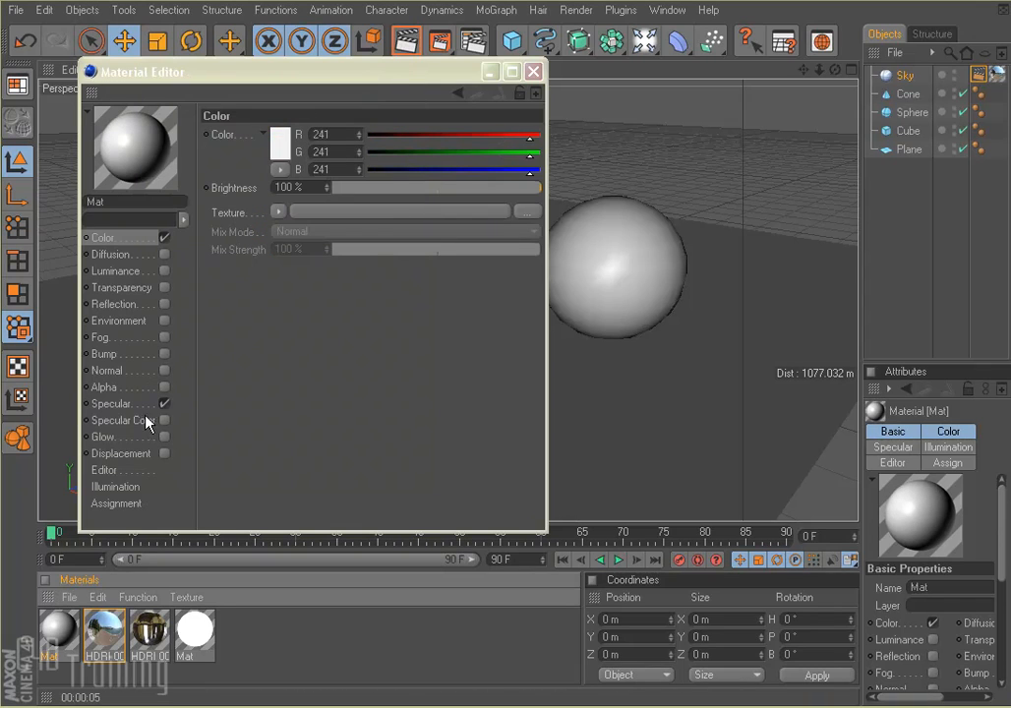
{"action": "mouse_move", "coordinate": [162, 298]}
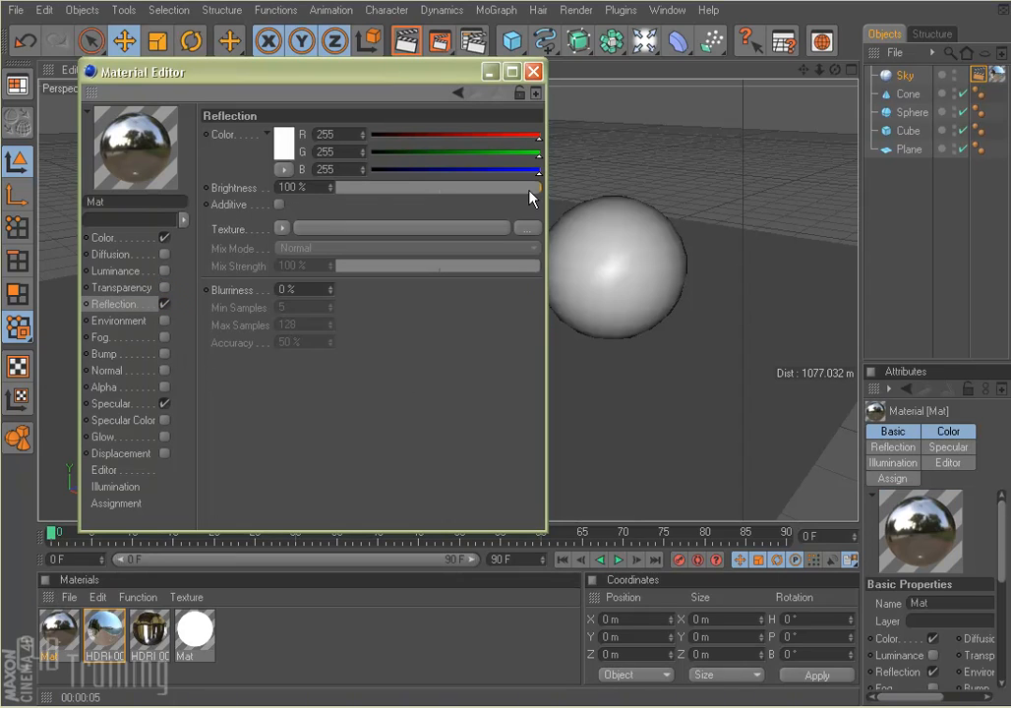
{"action": "left_click_drag", "start_coordinate": [534, 187], "coordinate": [392, 187]}
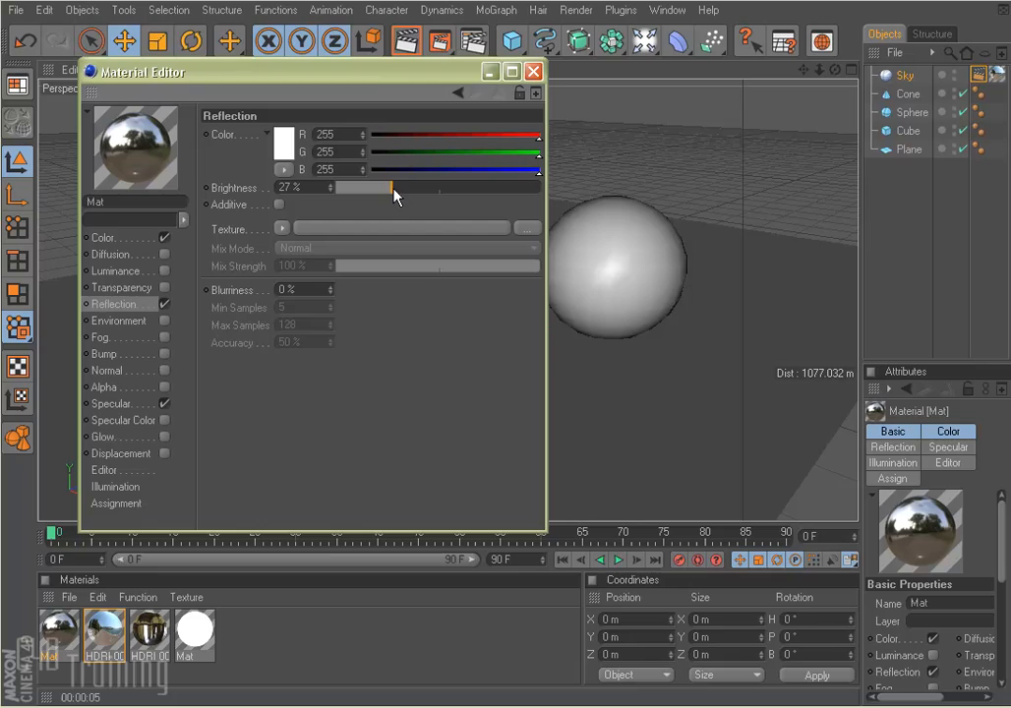
{"action": "left_click_drag", "start_coordinate": [394, 187], "coordinate": [364, 187]}
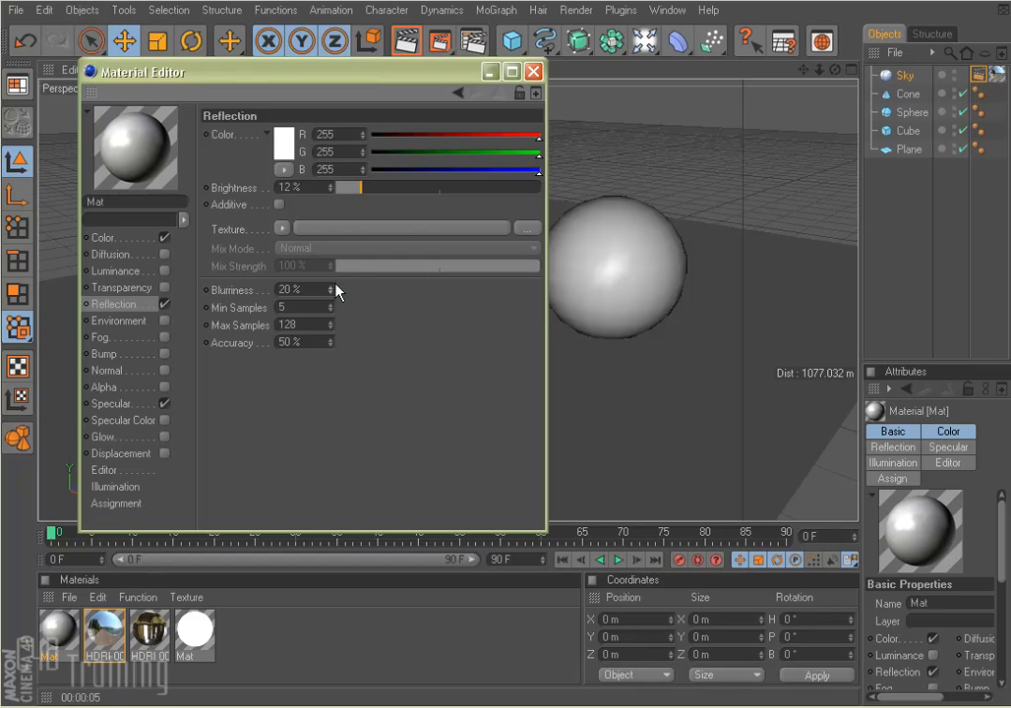
{"action": "left_click", "coordinate": [532, 71]}
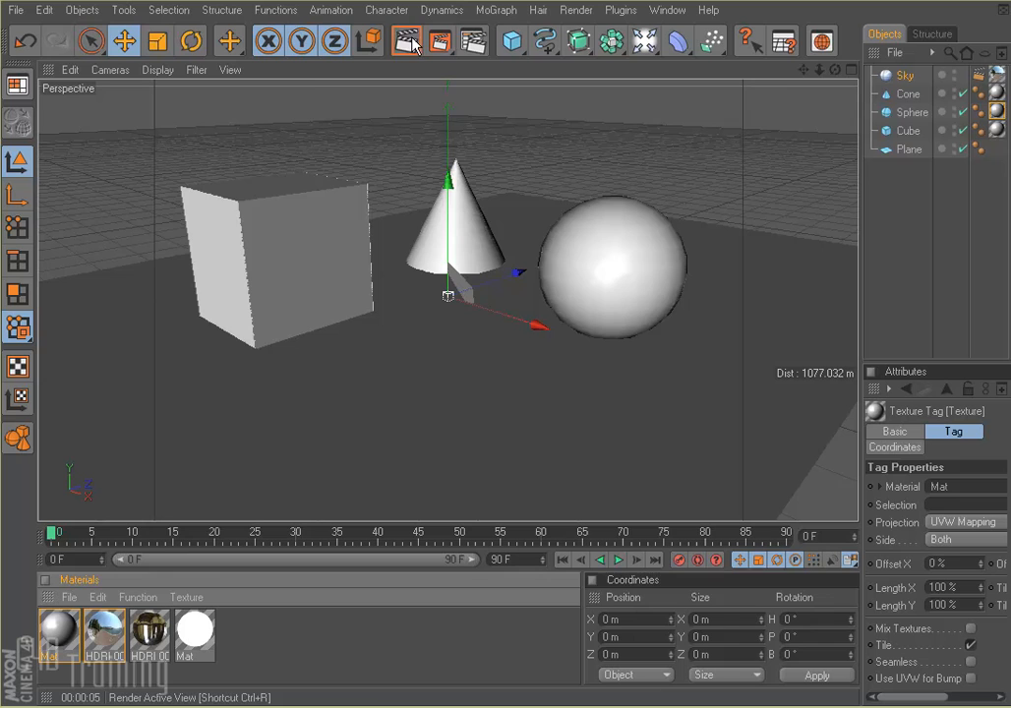
Render the active view showing the reflective near-white cube, cone and sphere
{"action": "left_click", "coordinate": [406, 41]}
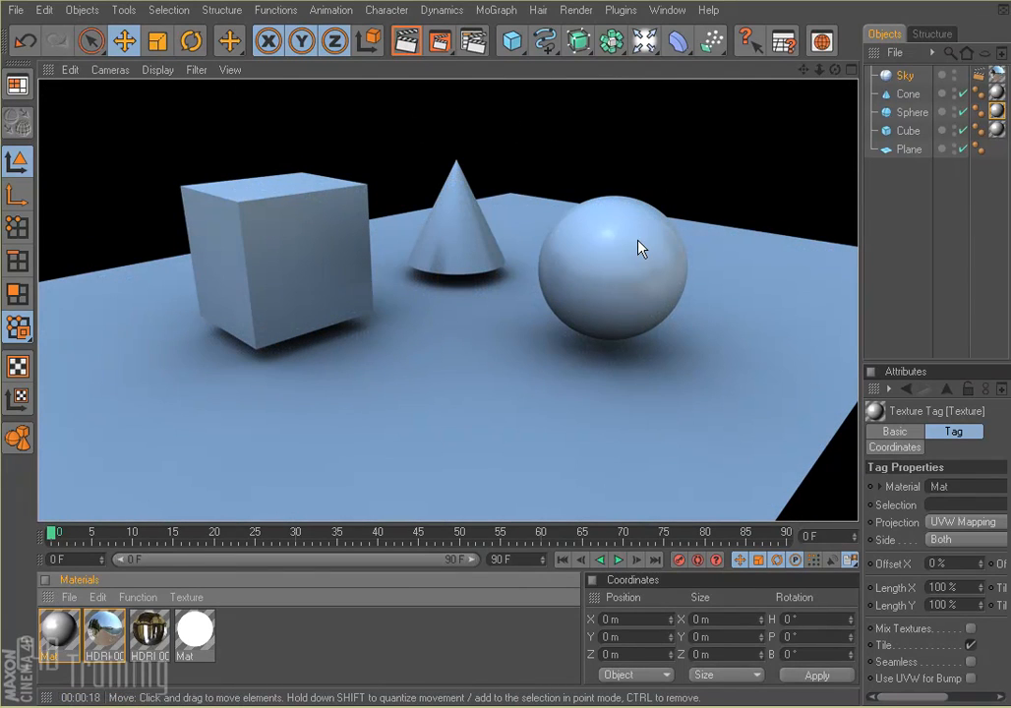
{"action": "mouse_move", "coordinate": [595, 258]}
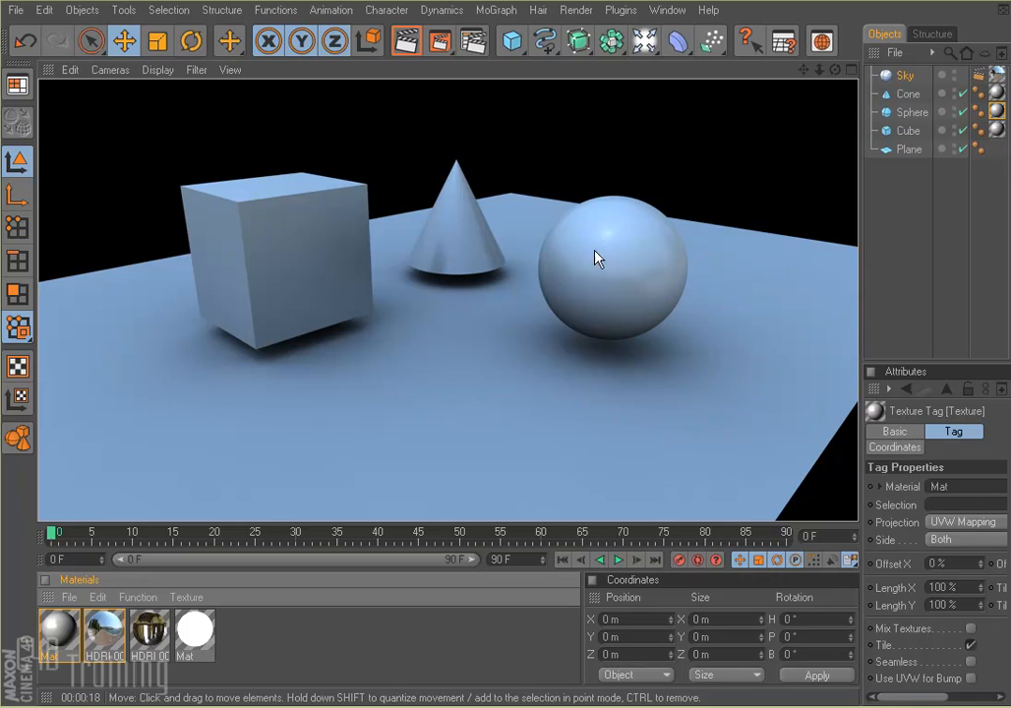
{"action": "mouse_move", "coordinate": [620, 249]}
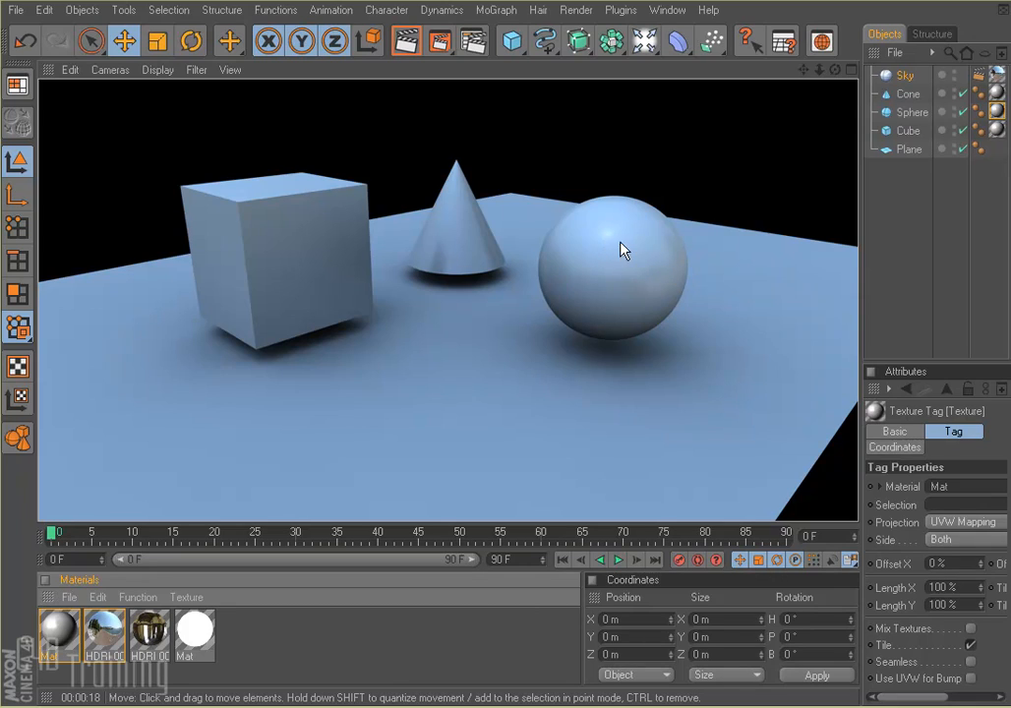
{"action": "mouse_move", "coordinate": [434, 431]}
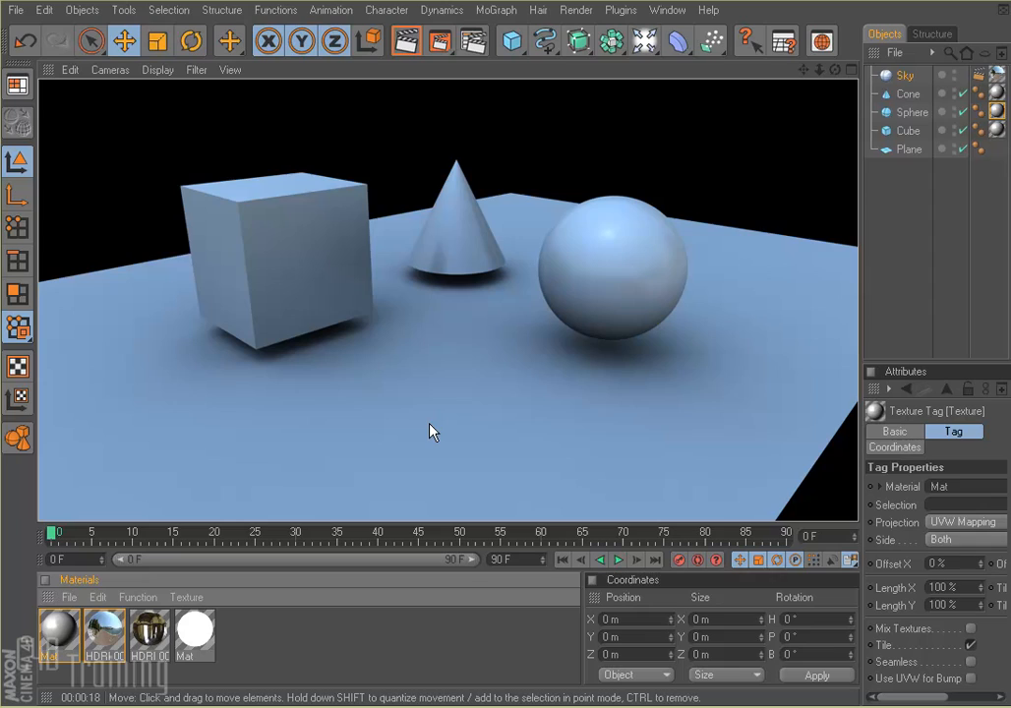